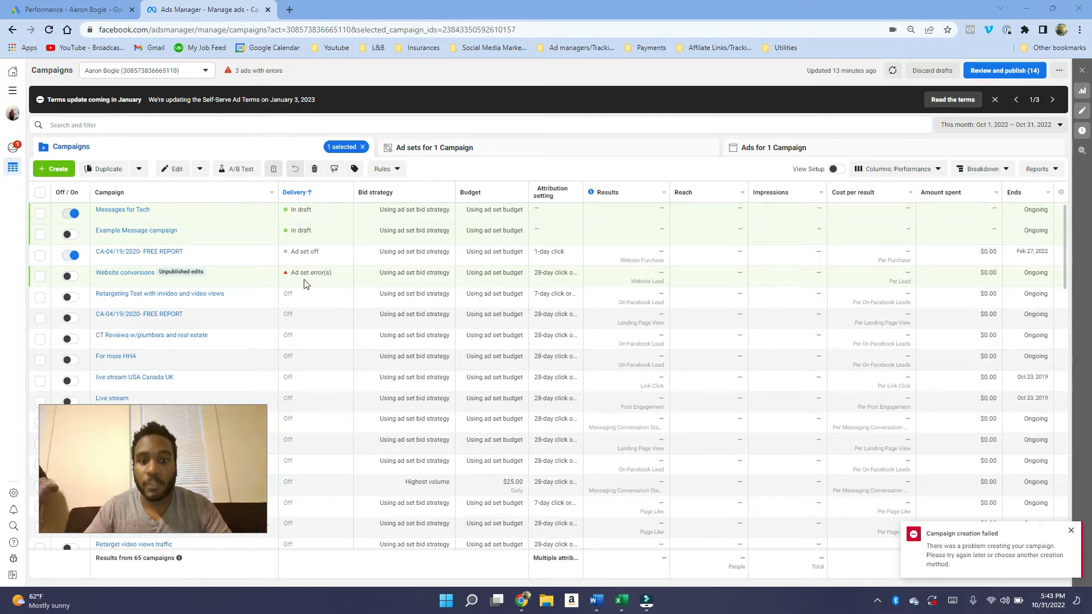
pyautogui.moveTo(24, 162)
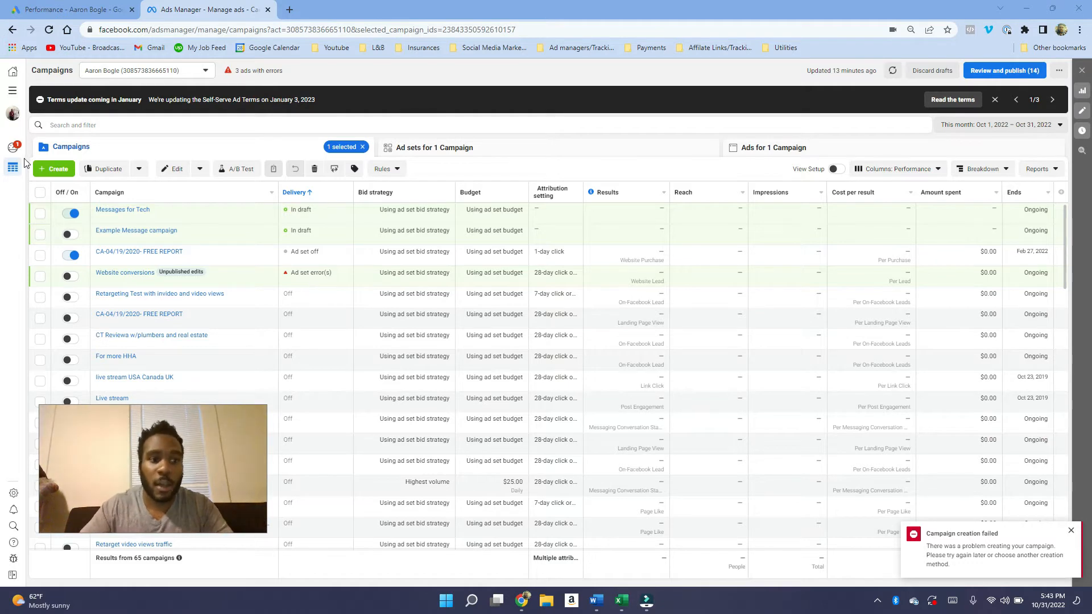
pyautogui.moveTo(148, 160)
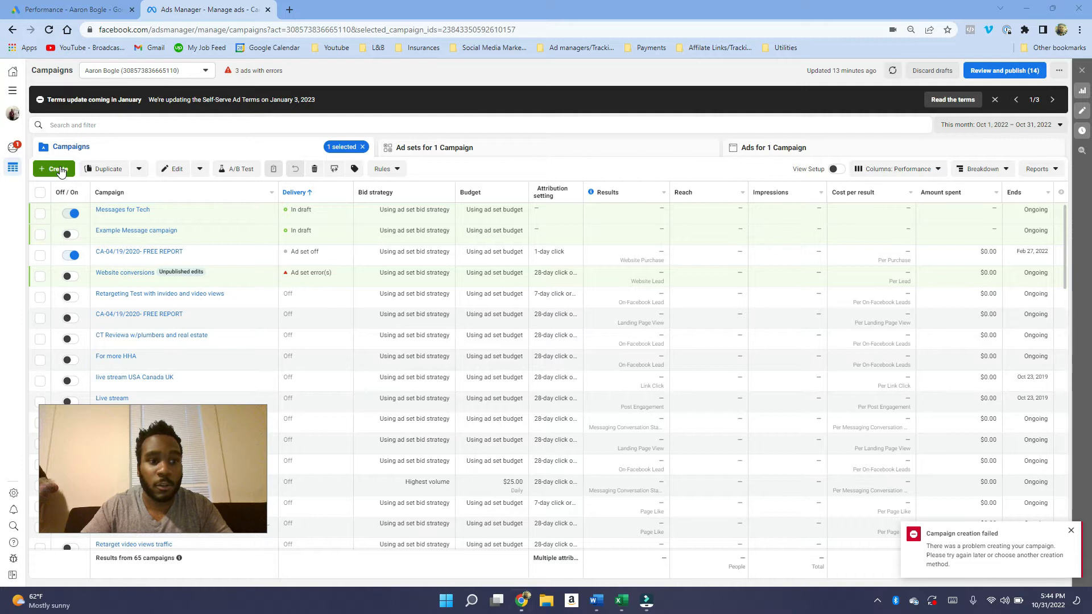
# Step: Start a new campaign with Leads as its objective
pyautogui.click(53, 168)
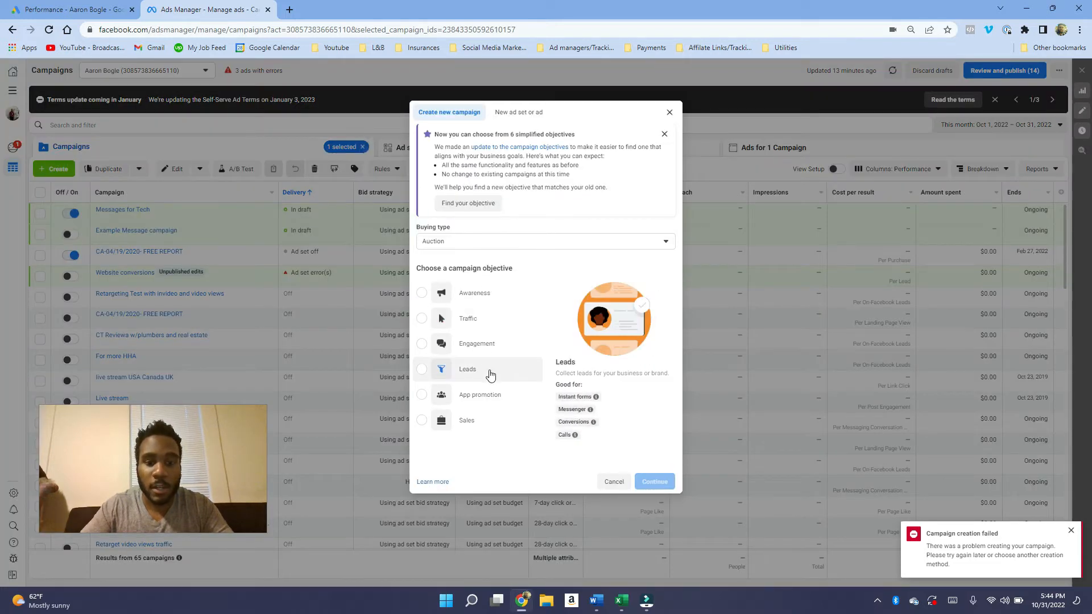
pyautogui.moveTo(557, 273)
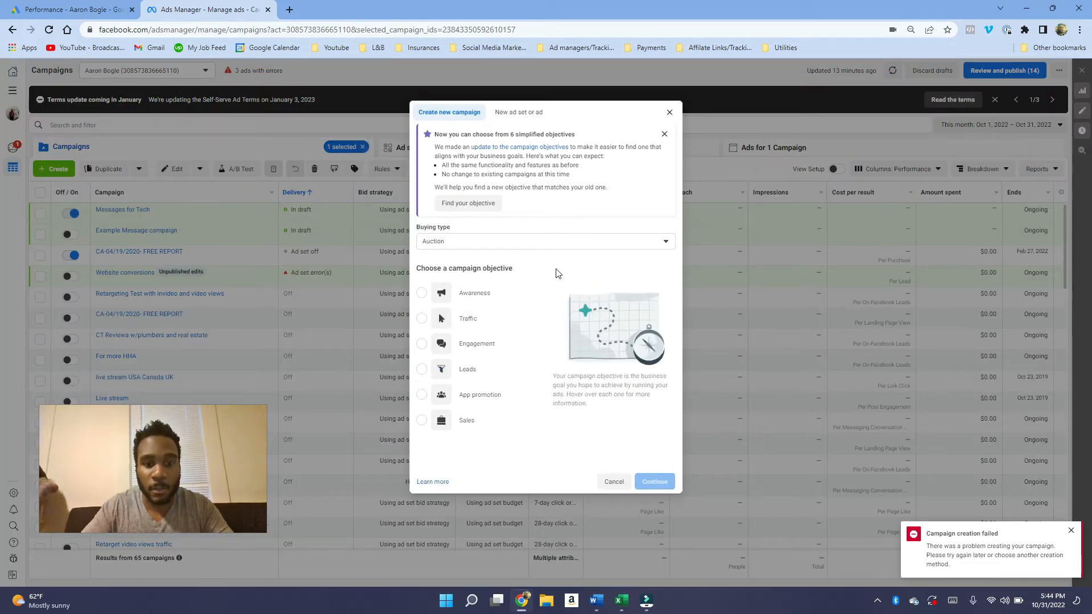
pyautogui.moveTo(520, 265)
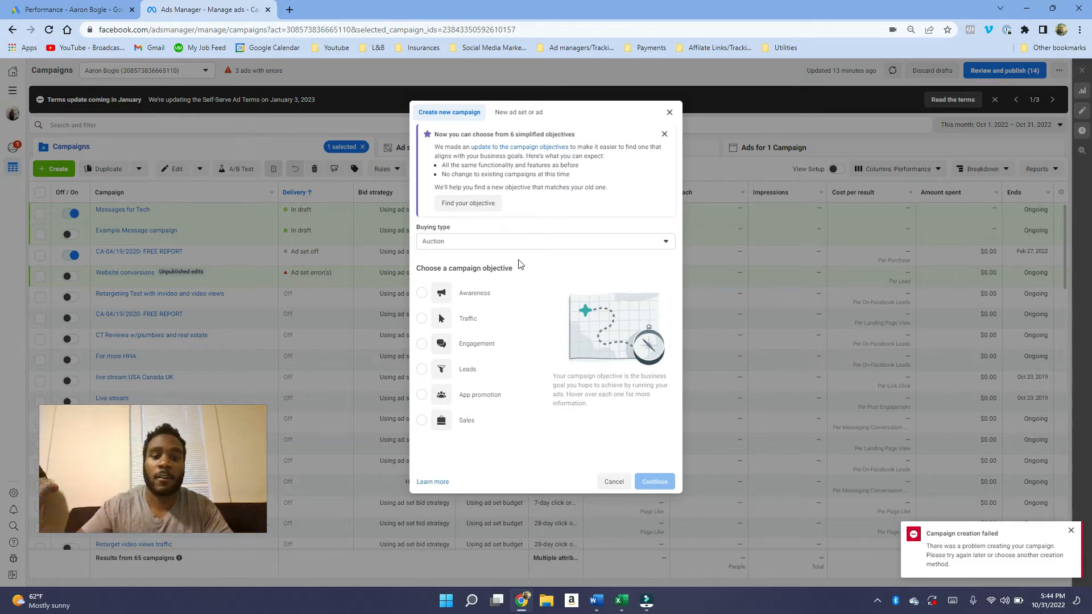
pyautogui.moveTo(505, 249)
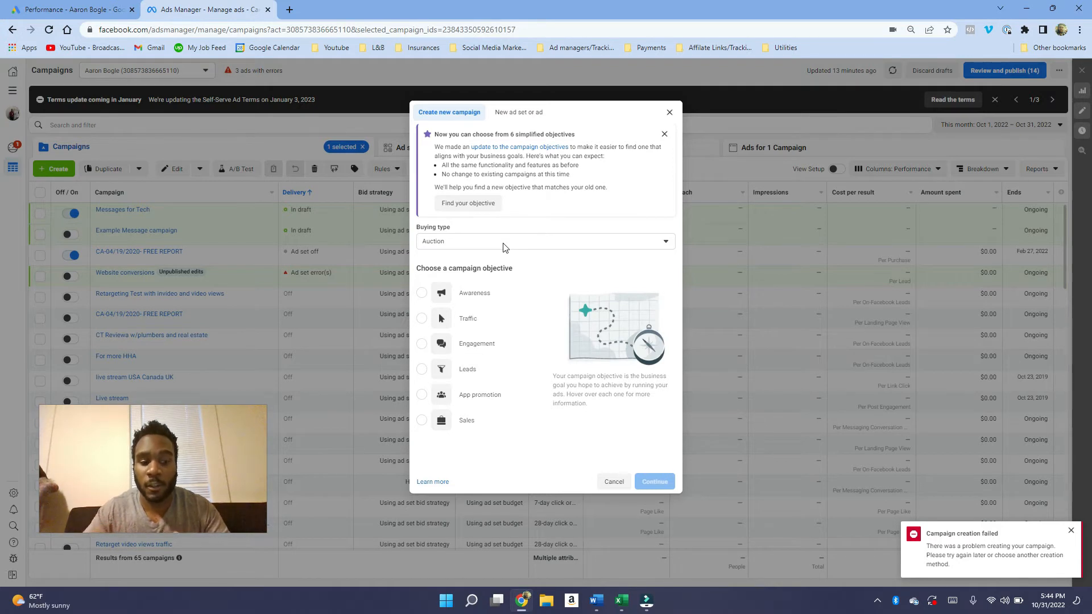
pyautogui.moveTo(468, 318)
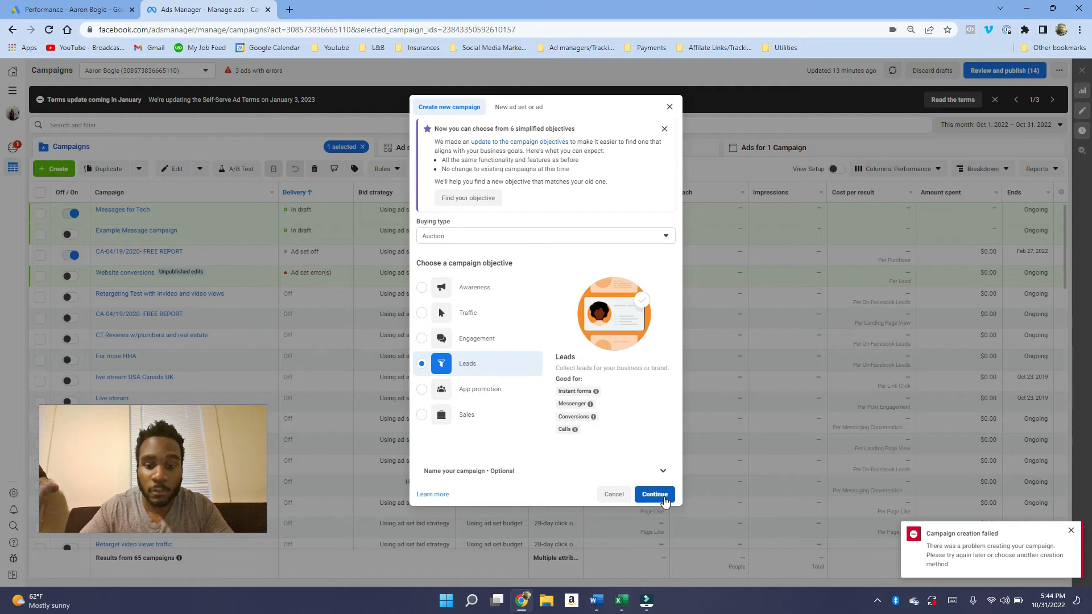
pyautogui.click(653, 495)
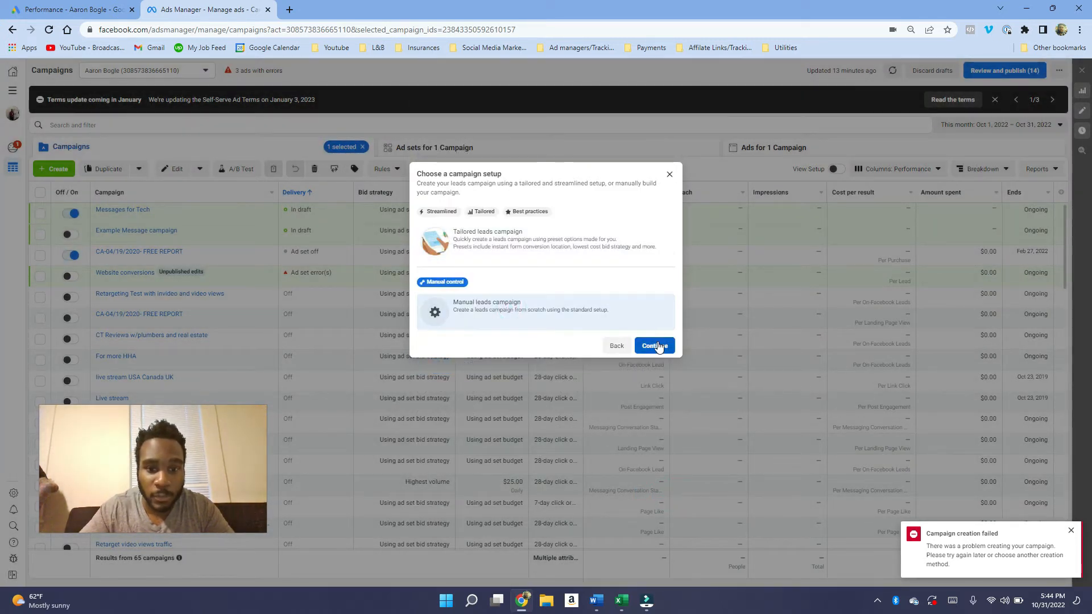
# Step: Create the campaign with manual leads setup and name it 'Subscribe'
pyautogui.click(653, 346)
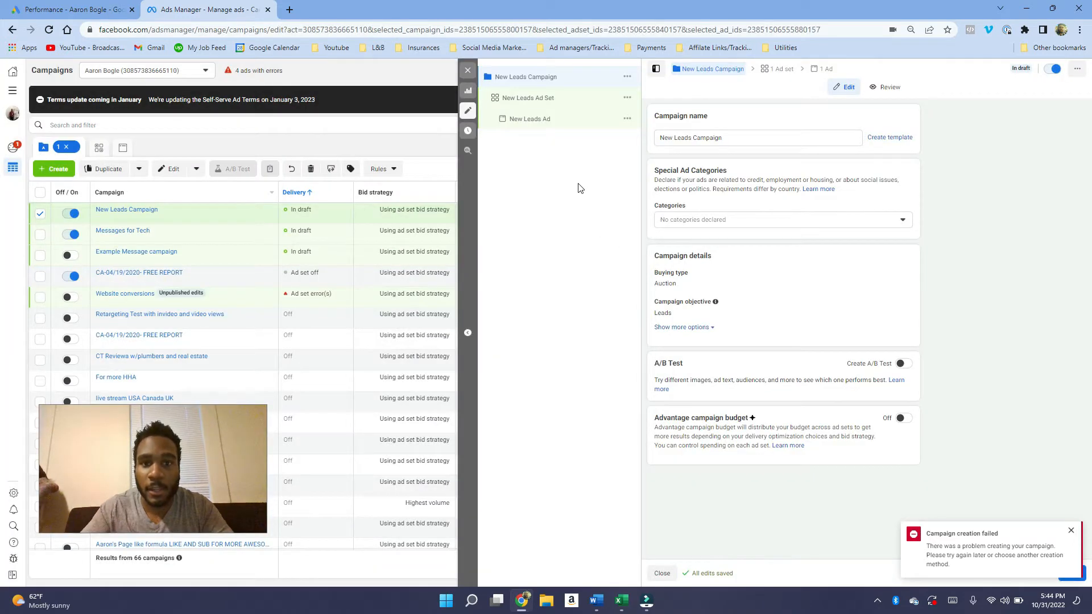
pyautogui.click(733, 138)
pyautogui.write('Subscribe')
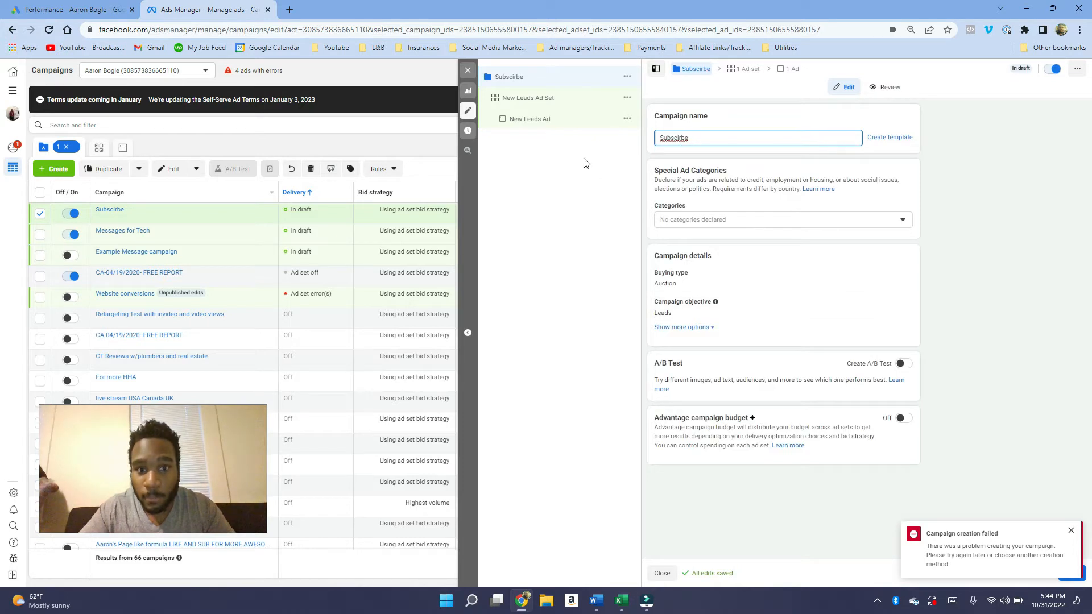
pyautogui.click(528, 97)
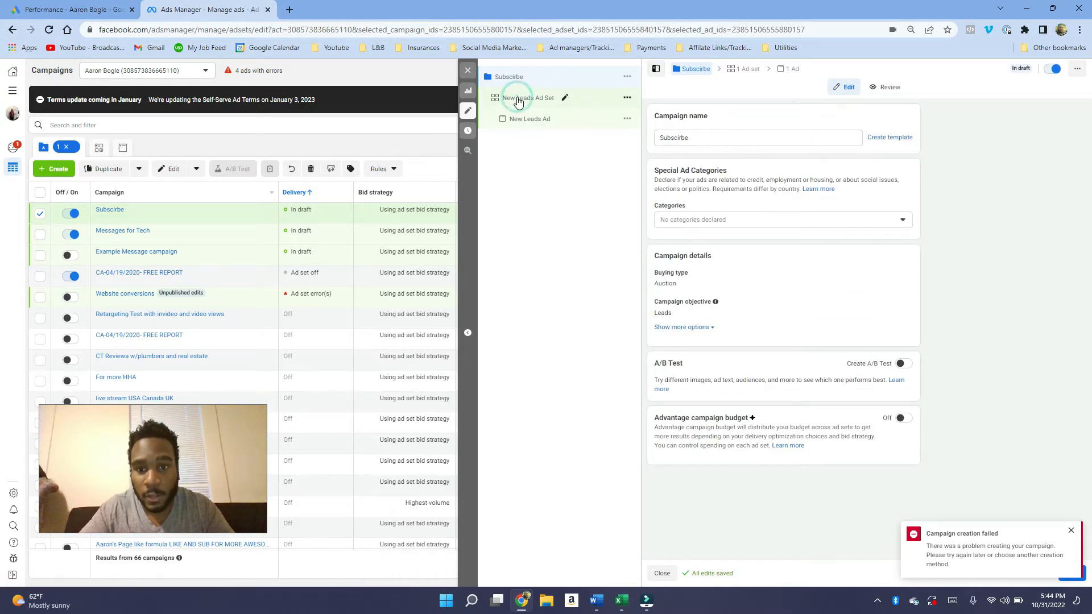
# Step: Name the campaign's new leads ad set 'And LIKE'
pyautogui.click(526, 98)
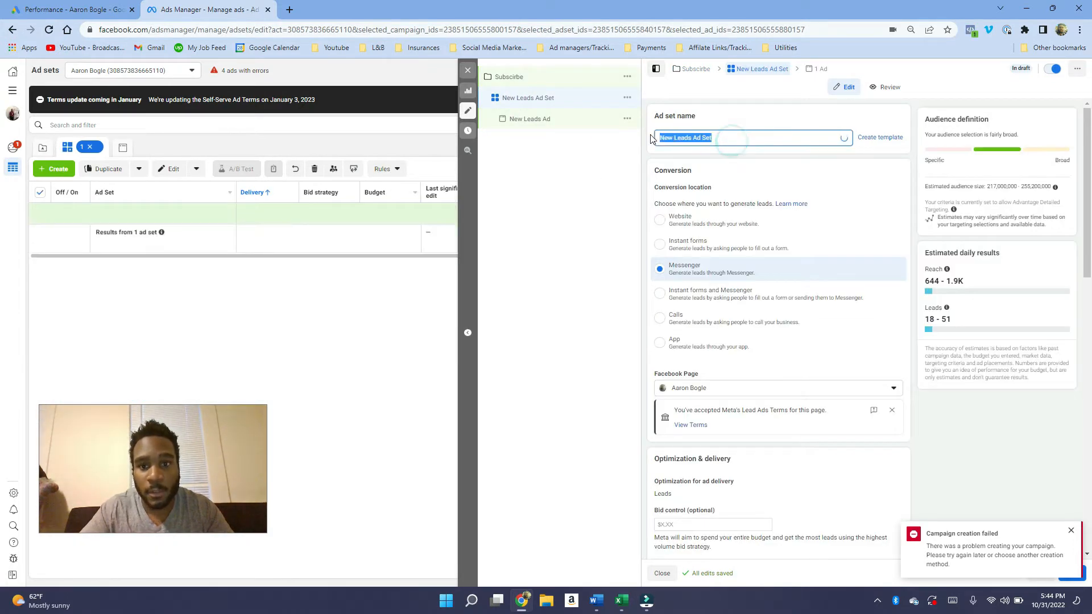
pyautogui.write('And L')
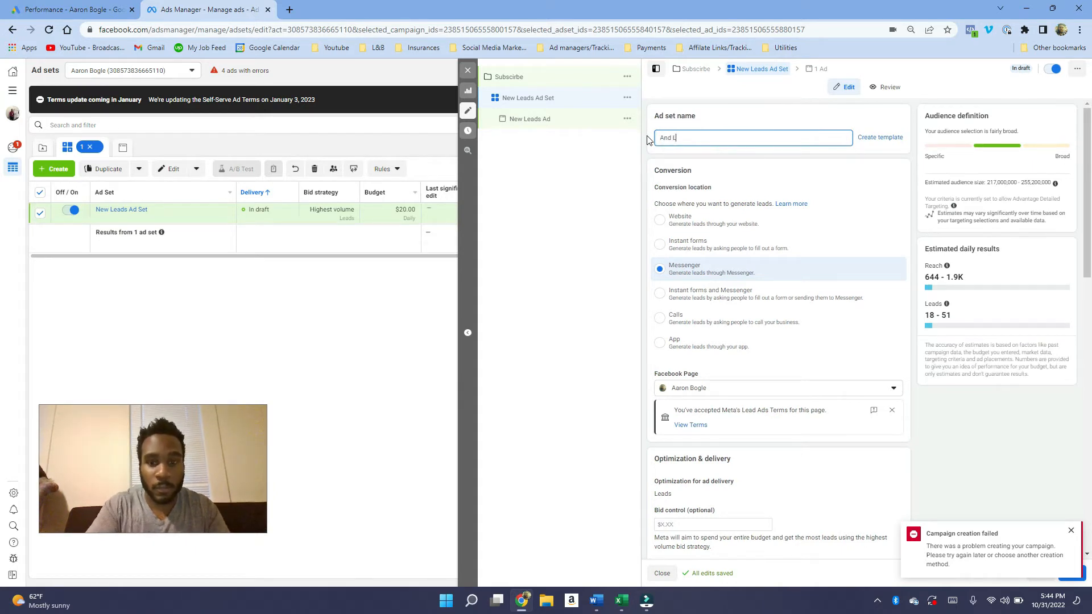
pyautogui.write('IKE')
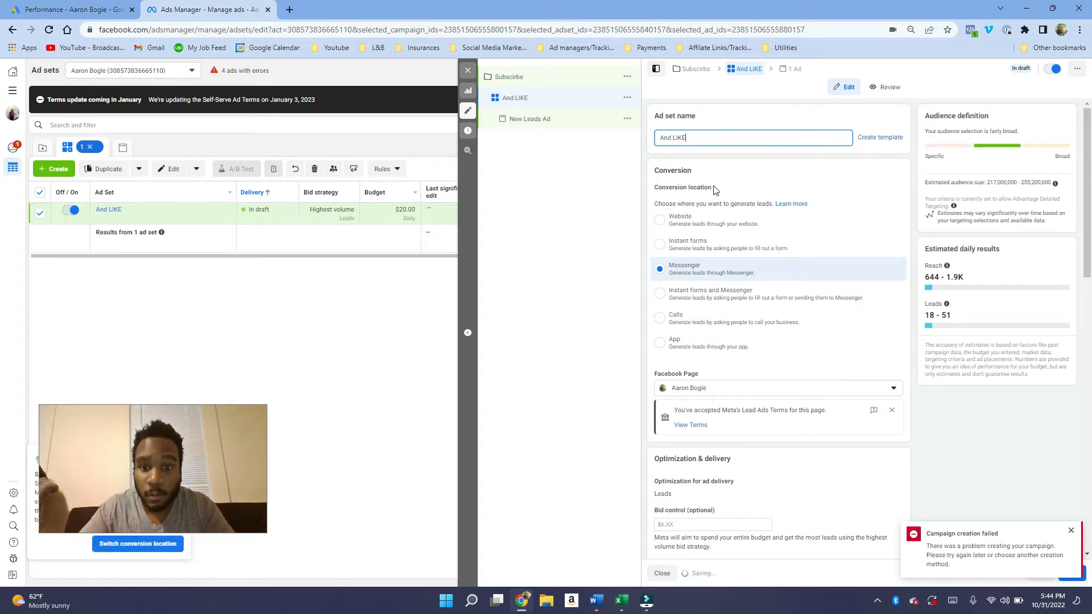
pyautogui.click(588, 78)
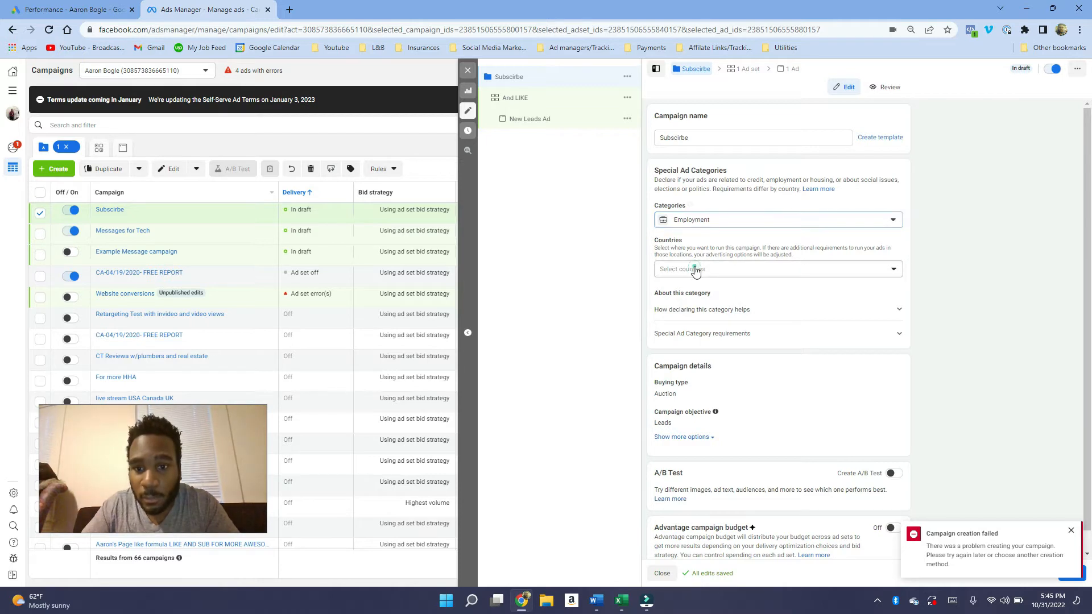
# Step: Mark the Subscribe campaign as Employment special category and return to the And LIKE ad set
pyautogui.click(775, 268)
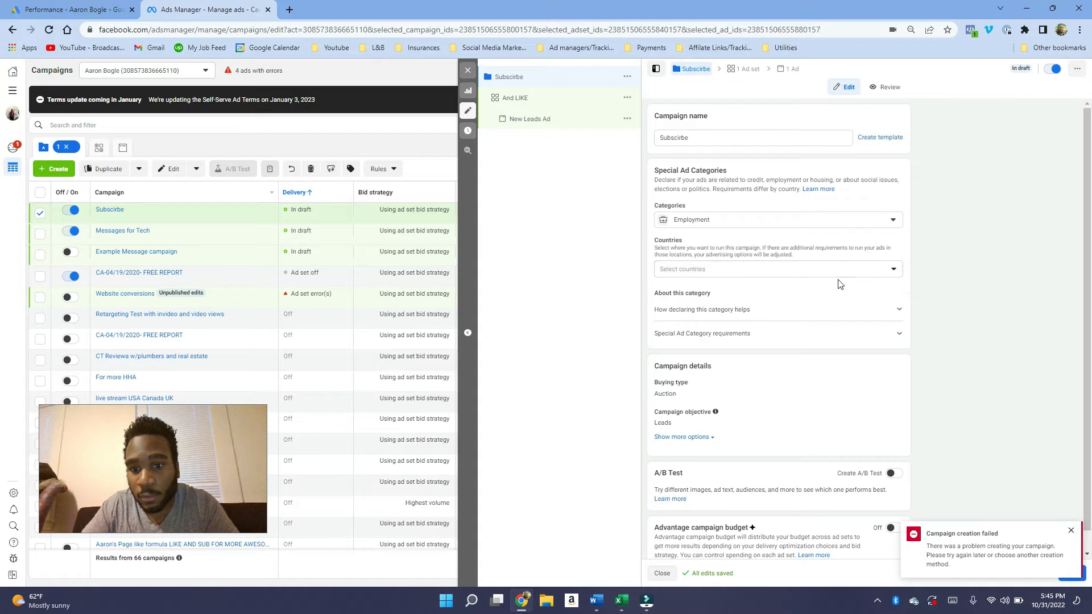
pyautogui.moveTo(539, 98)
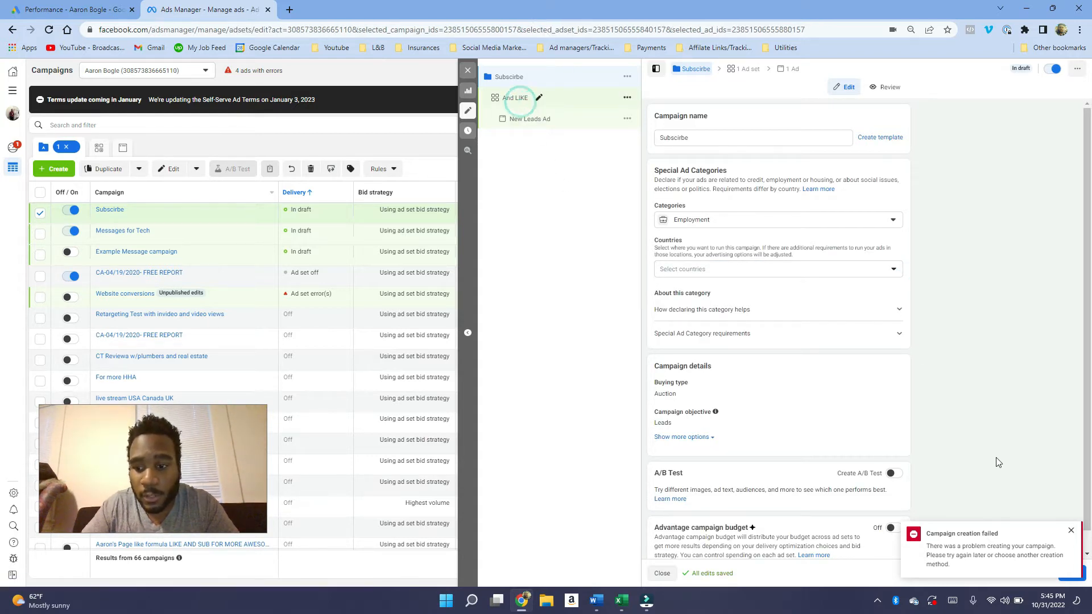
pyautogui.click(515, 98)
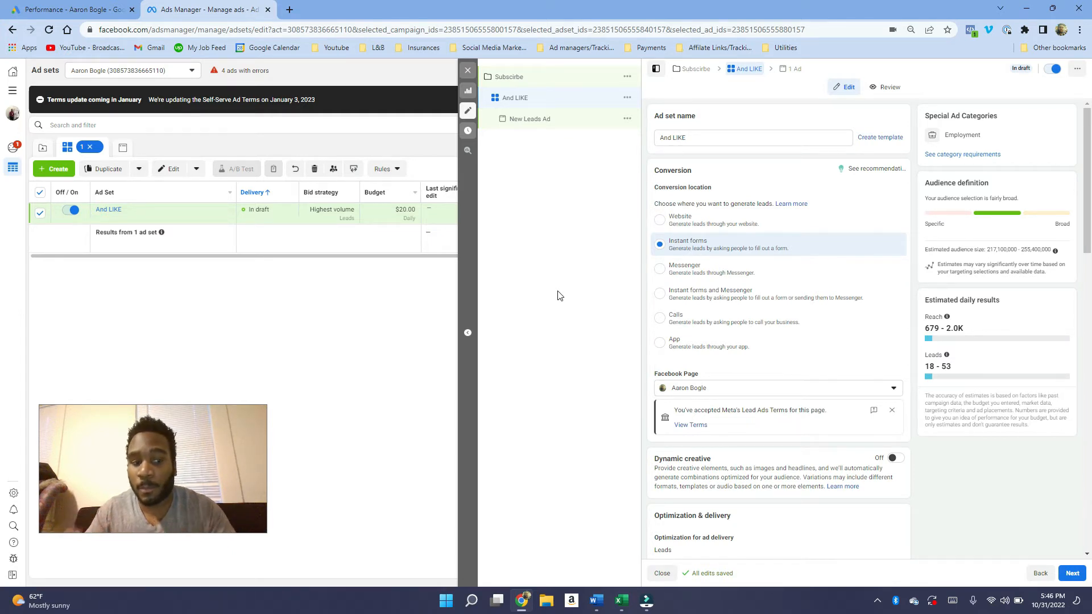
pyautogui.scroll(-3)
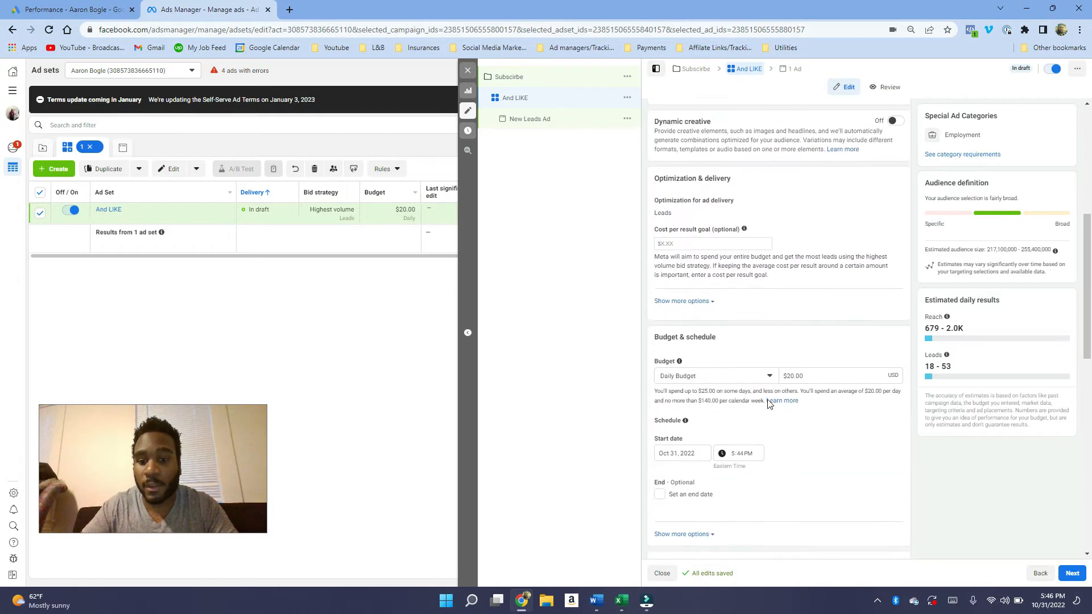
pyautogui.scroll(-3)
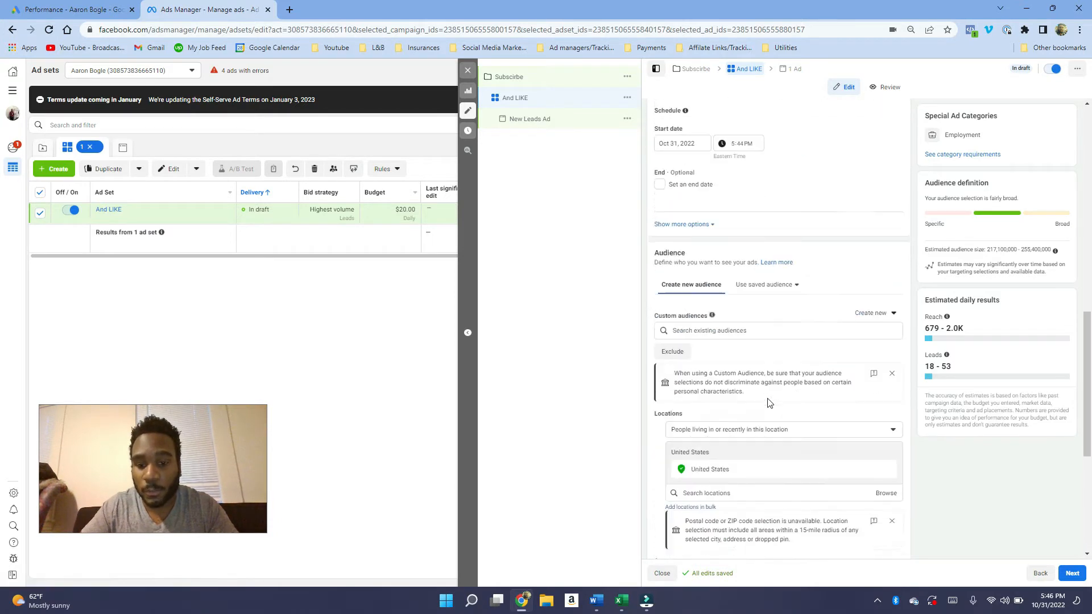
pyautogui.scroll(-3)
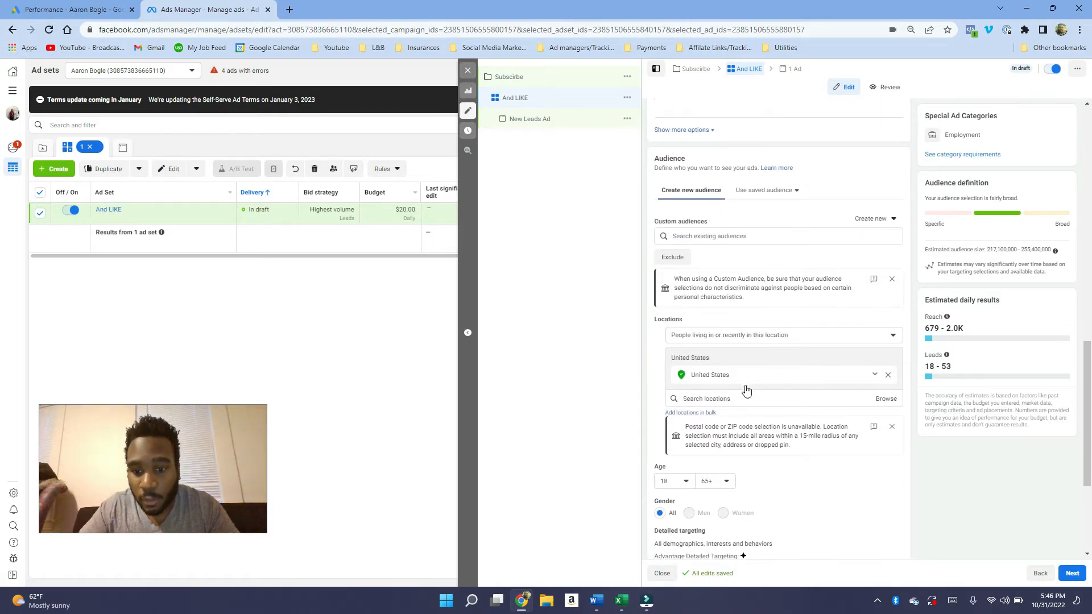
pyautogui.scroll(-3)
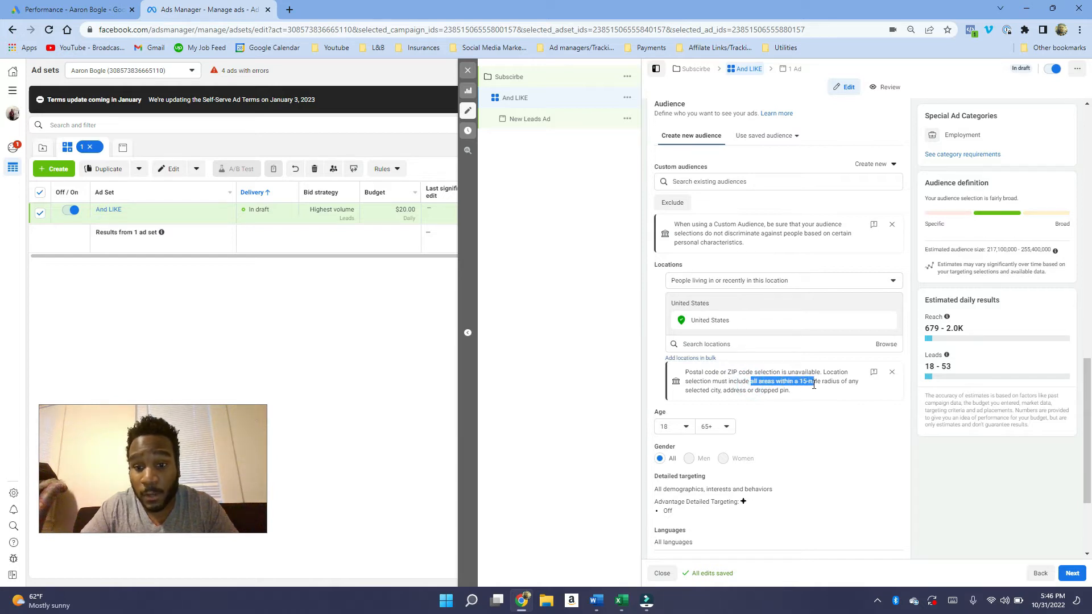
pyautogui.moveTo(777, 408)
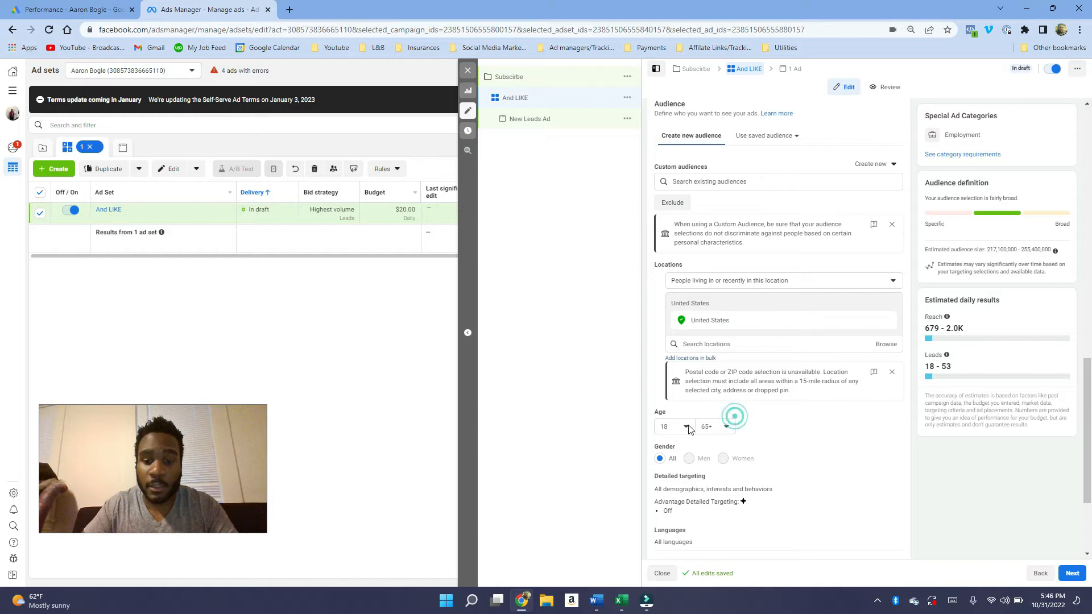
pyautogui.click(672, 427)
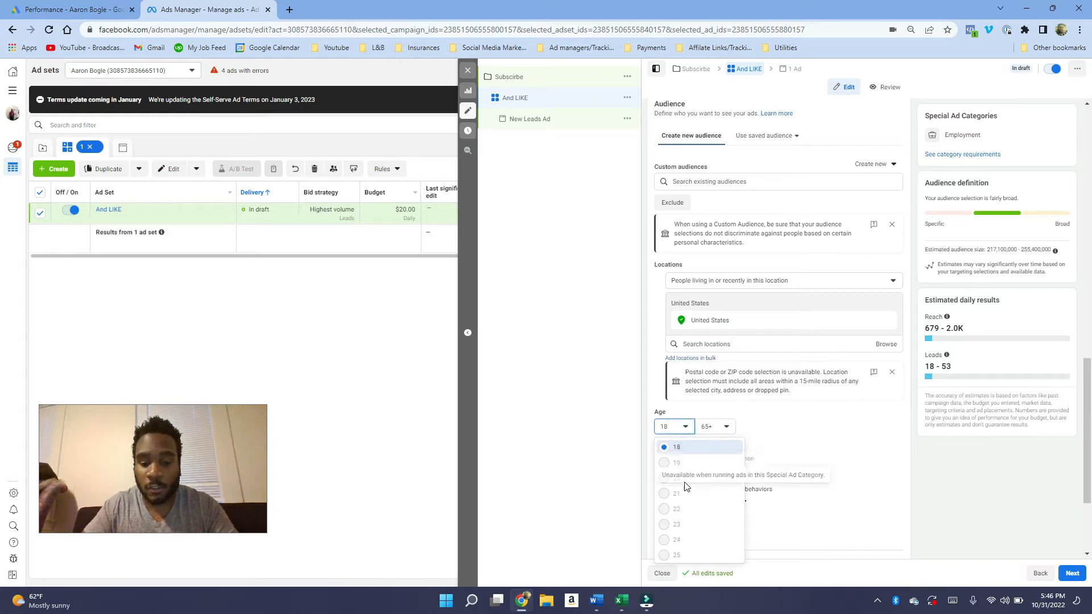
pyautogui.click(714, 426)
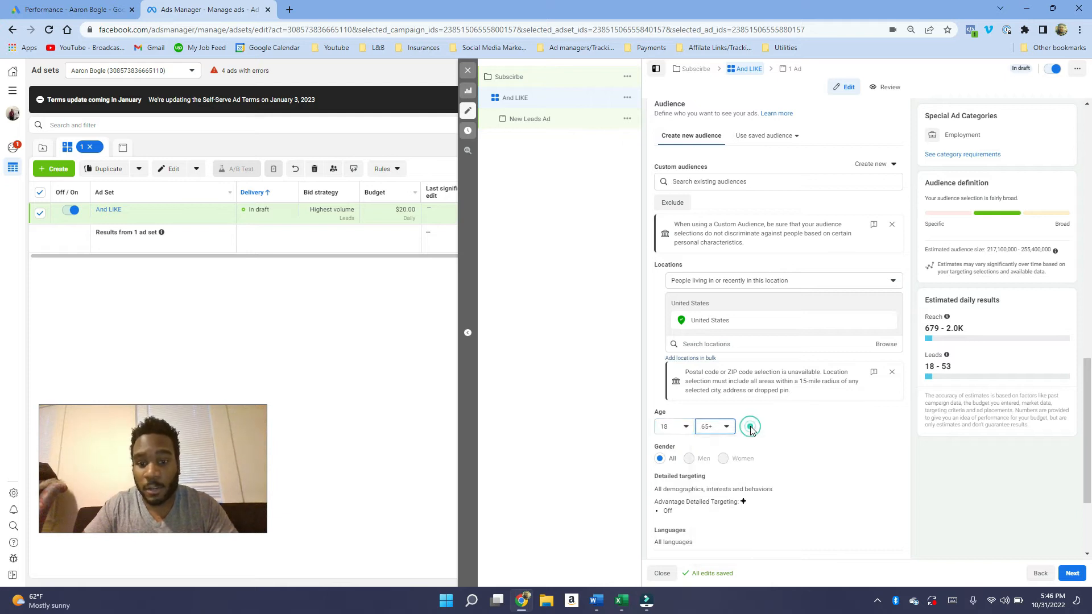
pyautogui.scroll(-3)
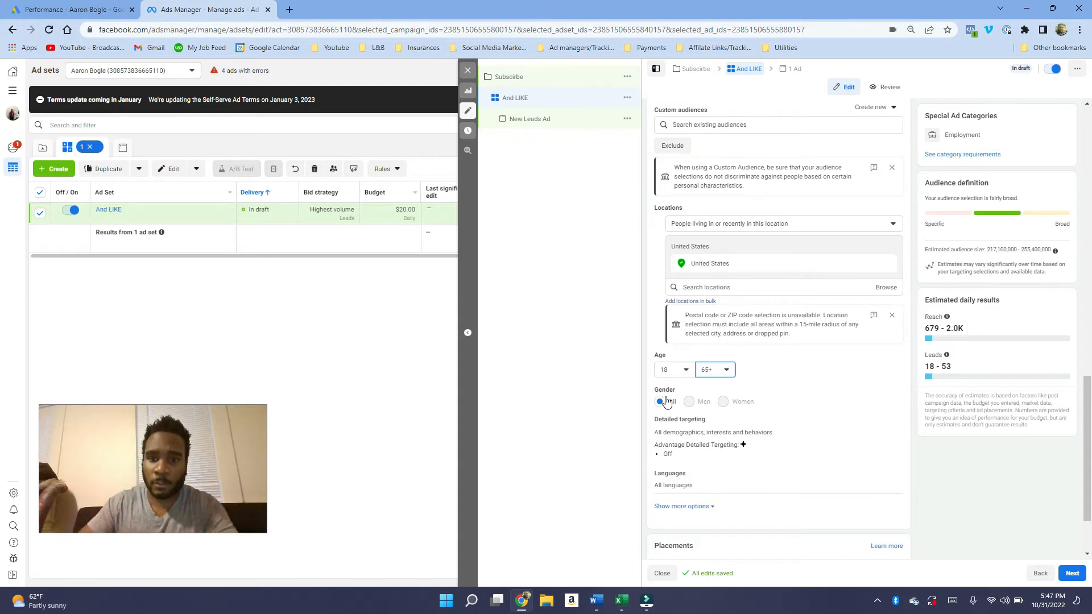
pyautogui.moveTo(762, 290)
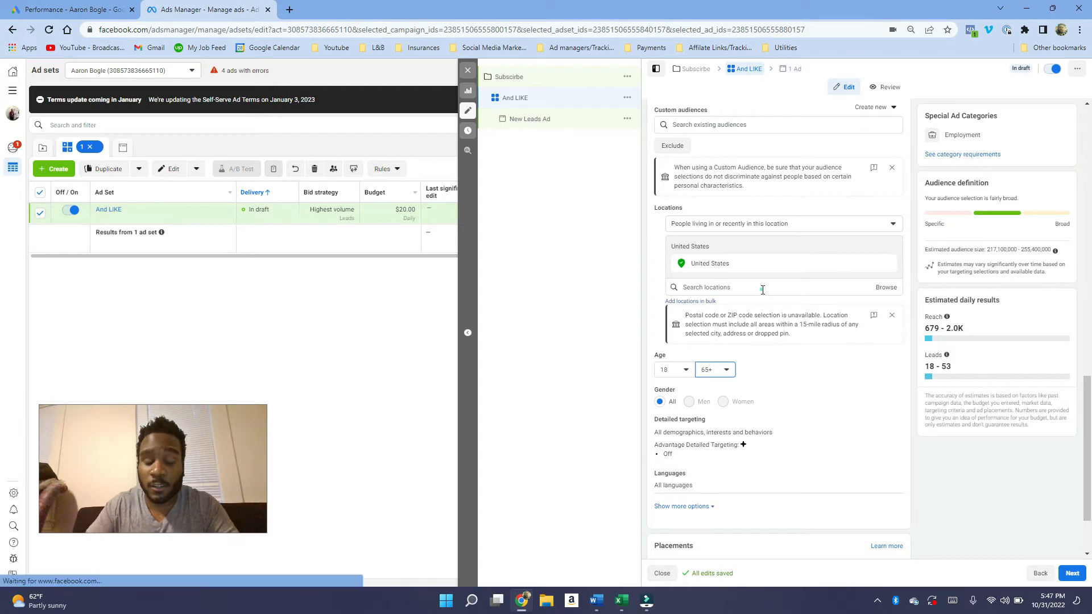
# Step: Search the audience locations for 'new jers' to find New Jersey places
pyautogui.click(762, 287)
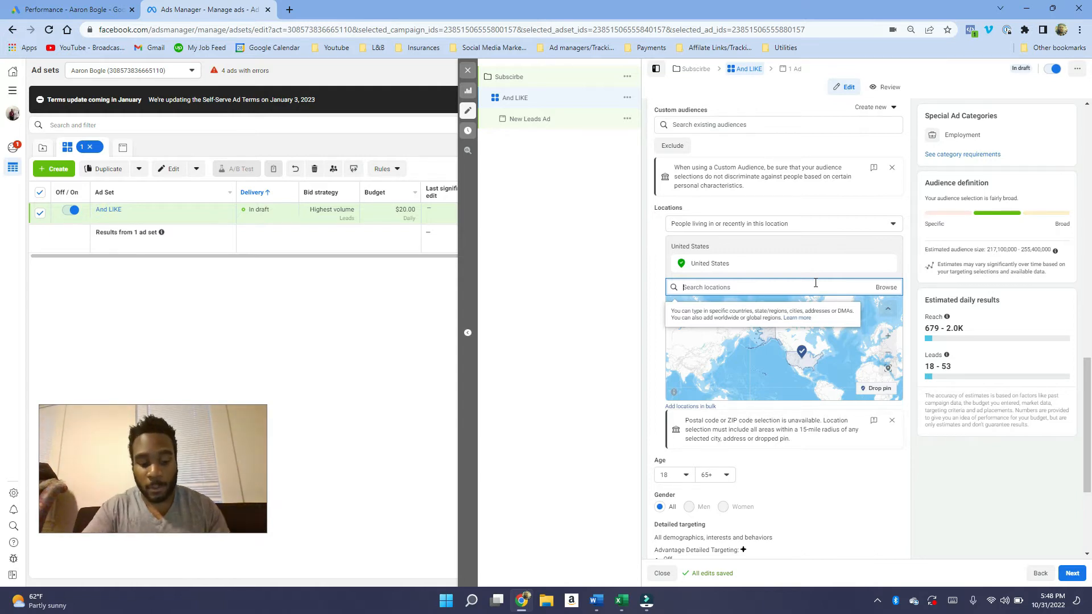
pyautogui.write('new')
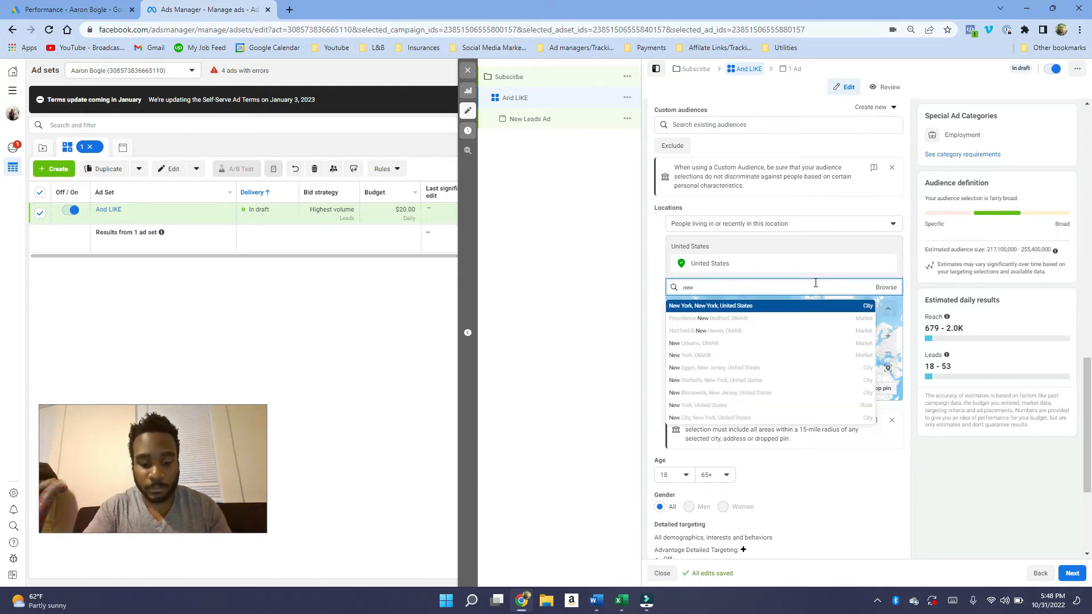
pyautogui.write('jers')
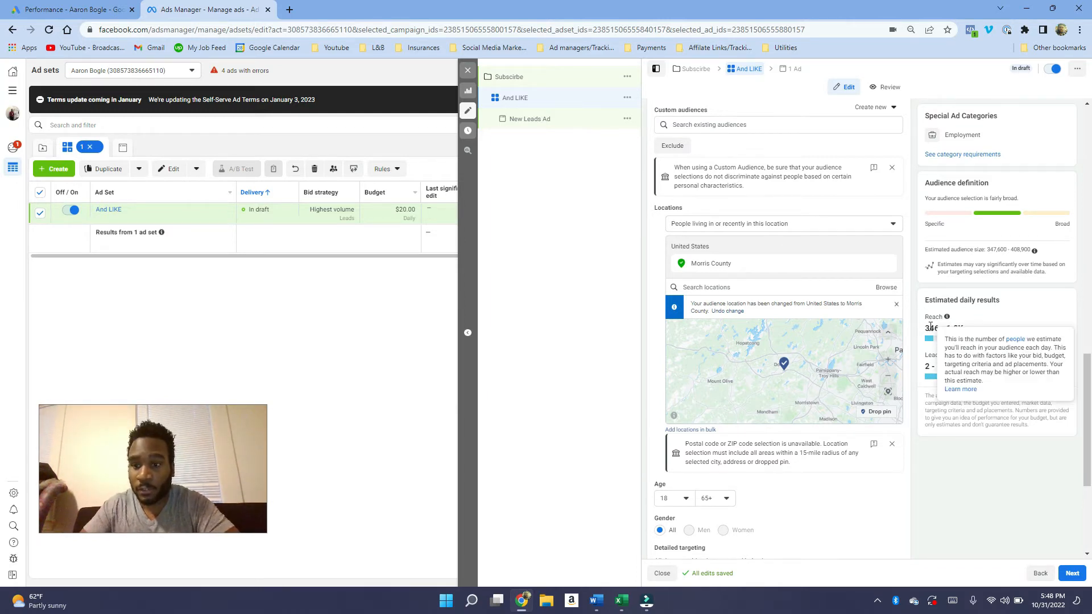
pyautogui.moveTo(971, 322)
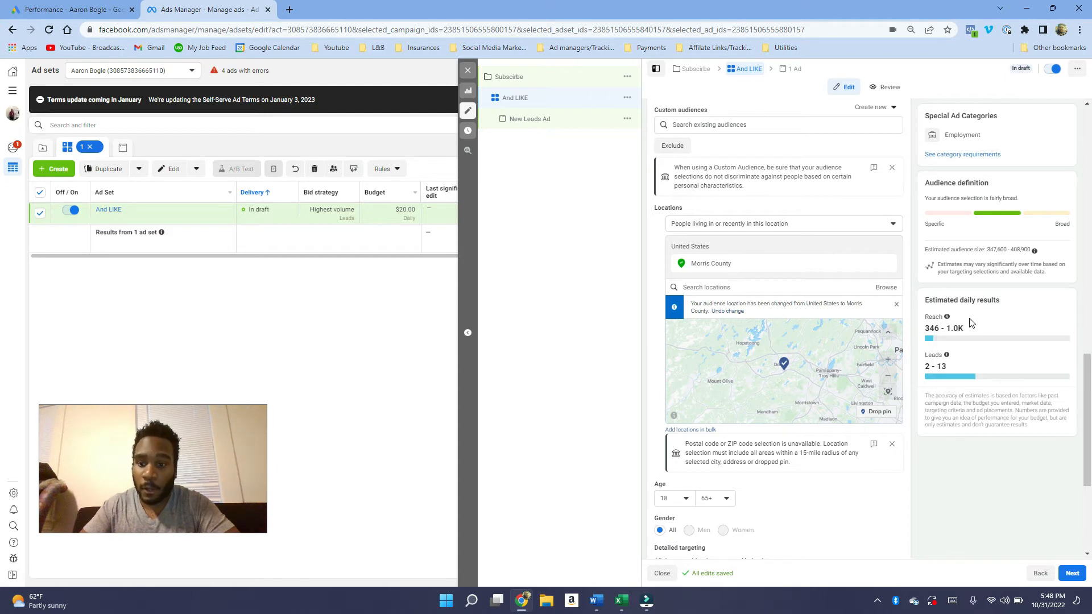
pyautogui.moveTo(940, 348)
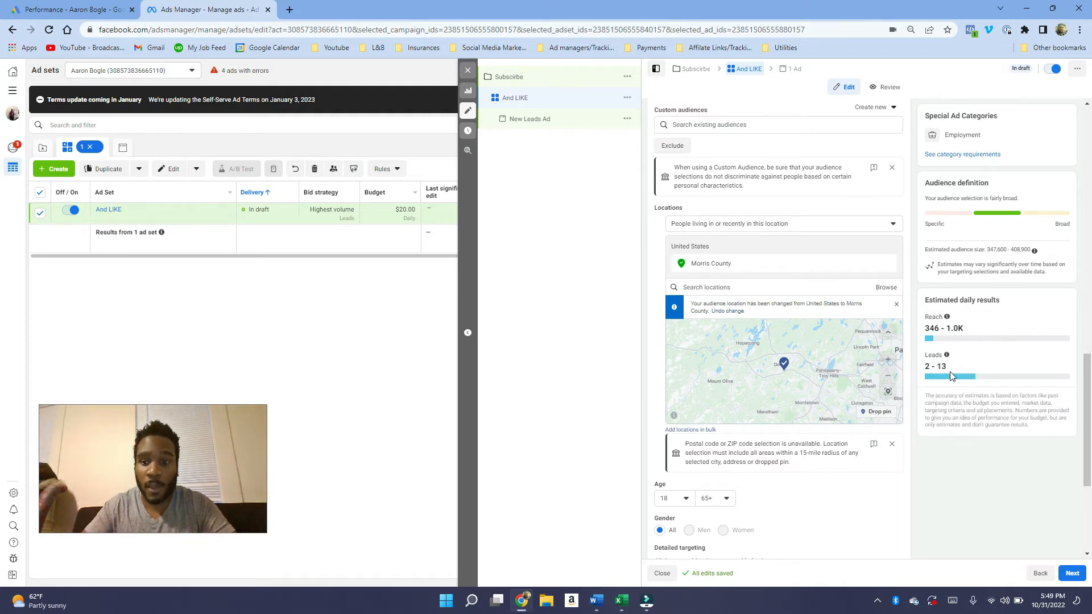
# Step: Scroll through the ad set settings after Morris County replaces the United States
pyautogui.scroll(3)
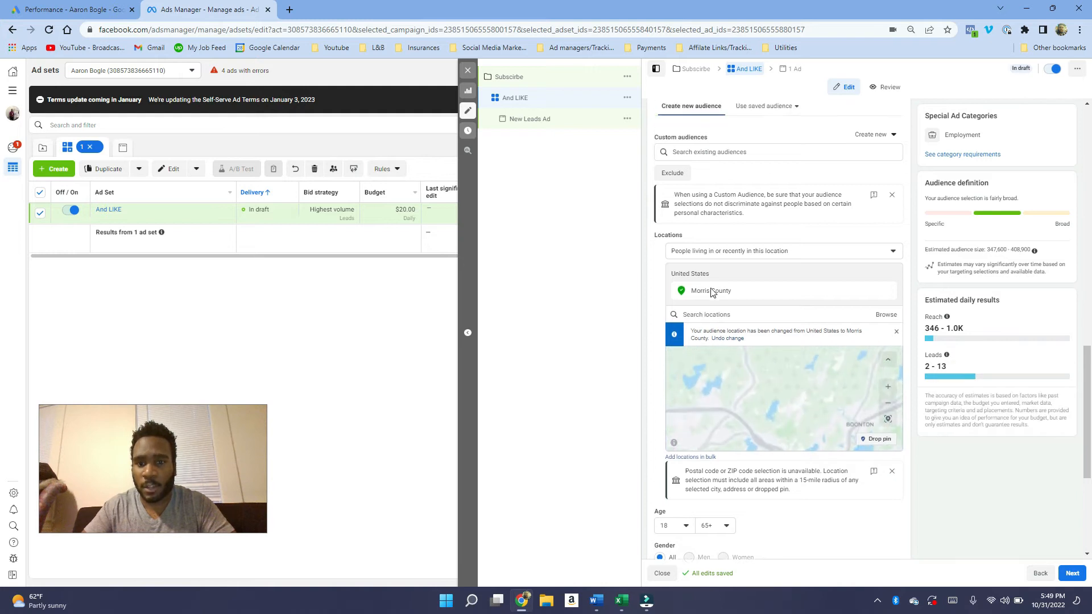
pyautogui.scroll(3)
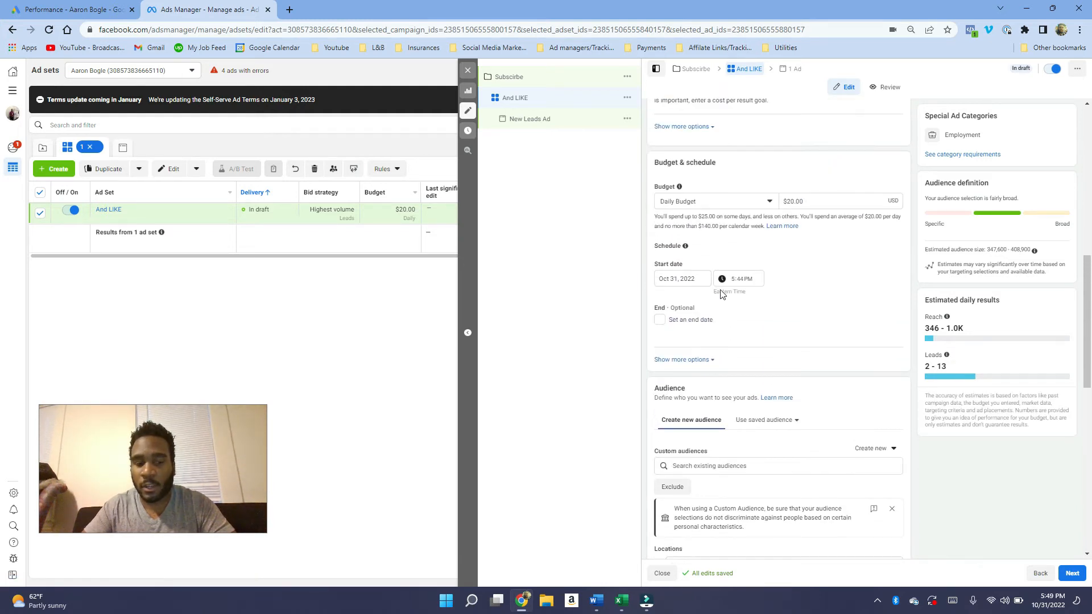
pyautogui.scroll(-3)
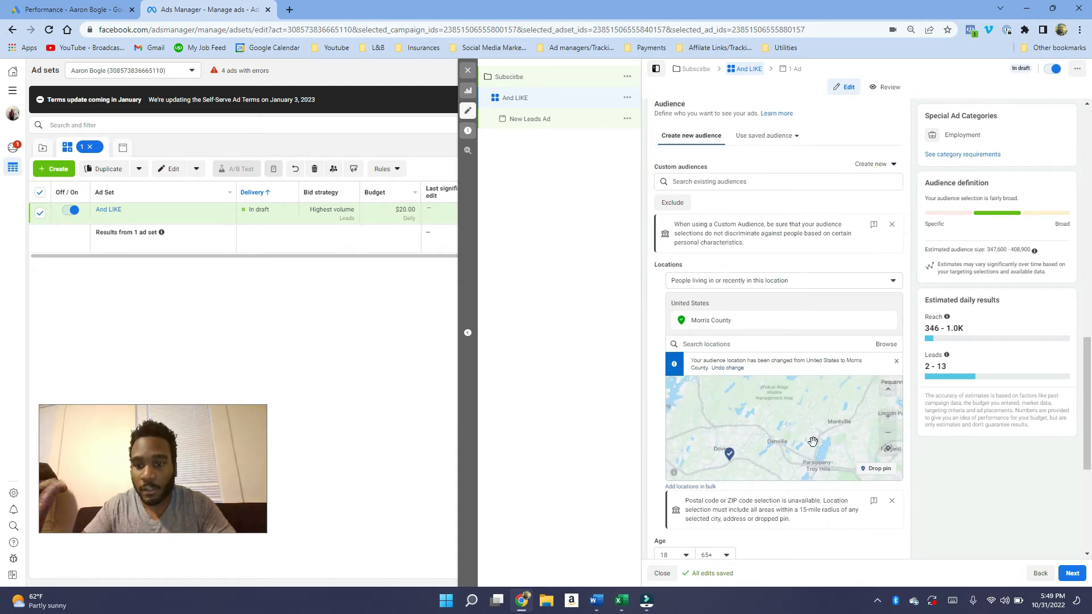
pyautogui.scroll(3)
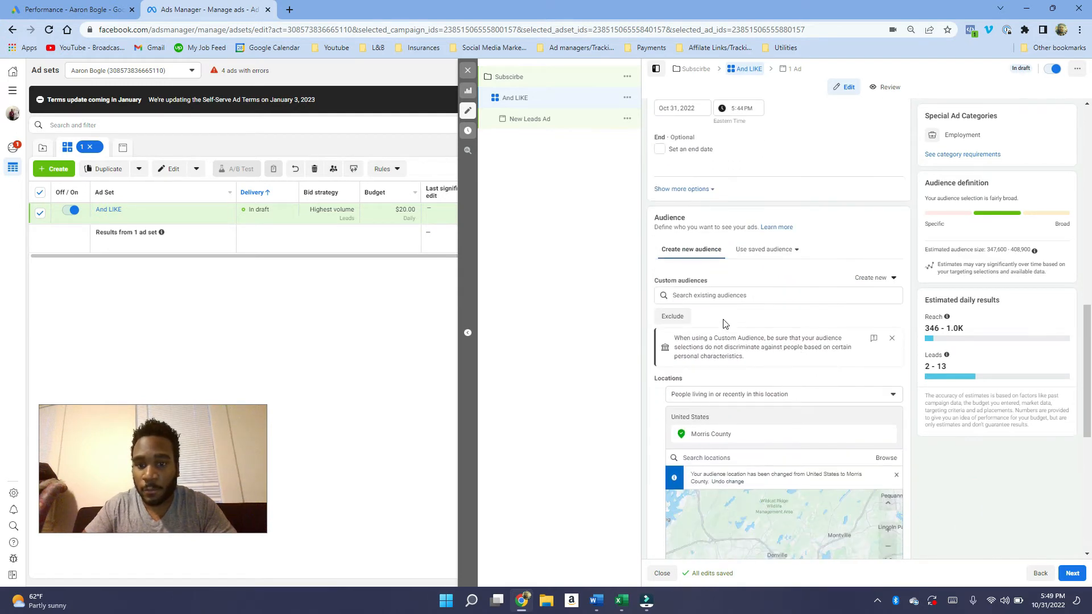
pyautogui.click(778, 295)
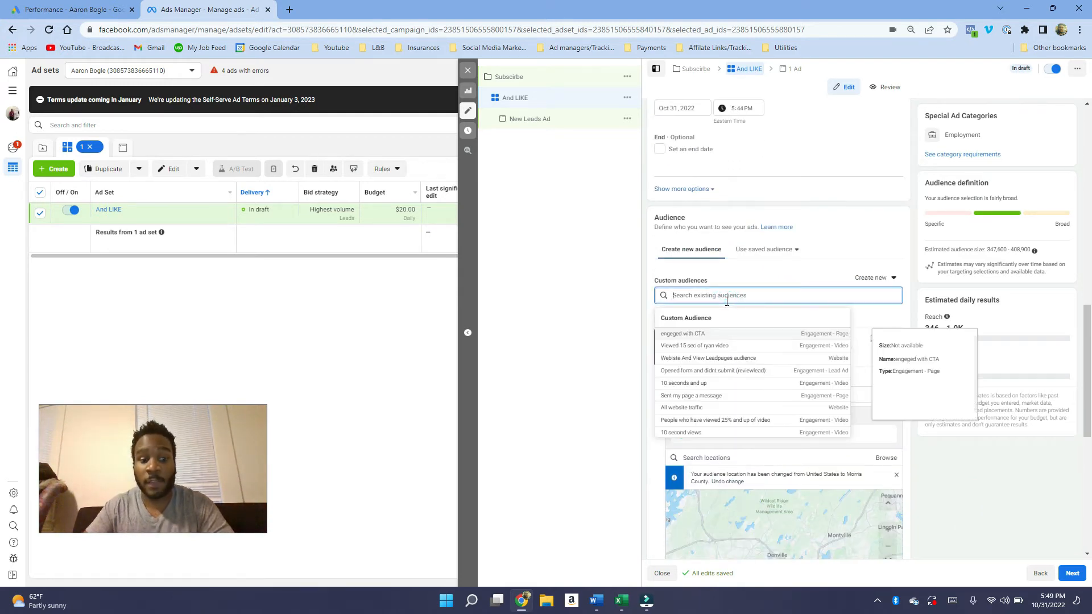
pyautogui.click(638, 327)
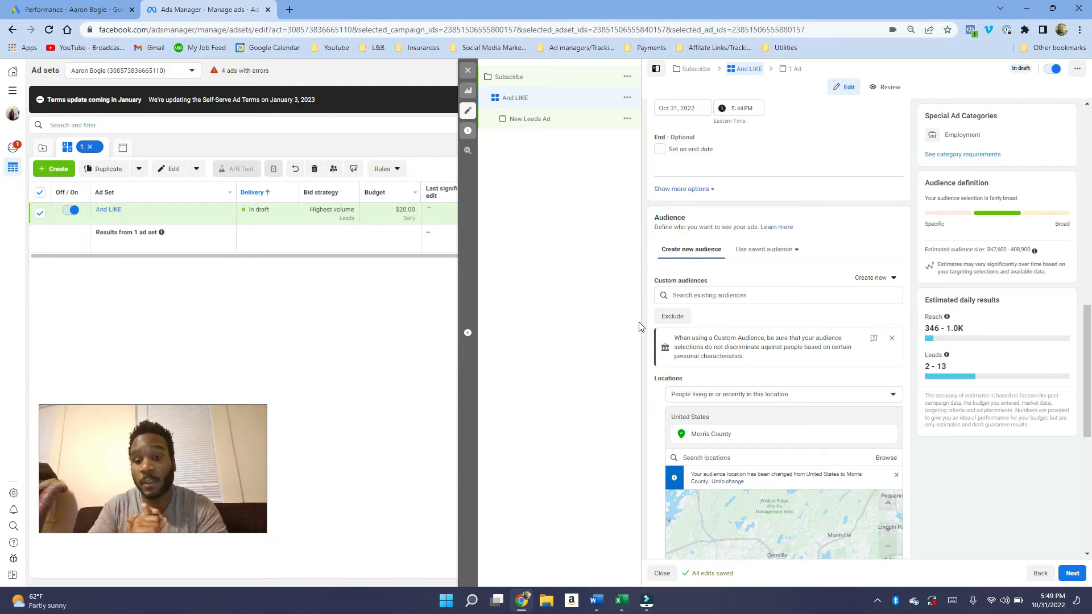
pyautogui.moveTo(627, 292)
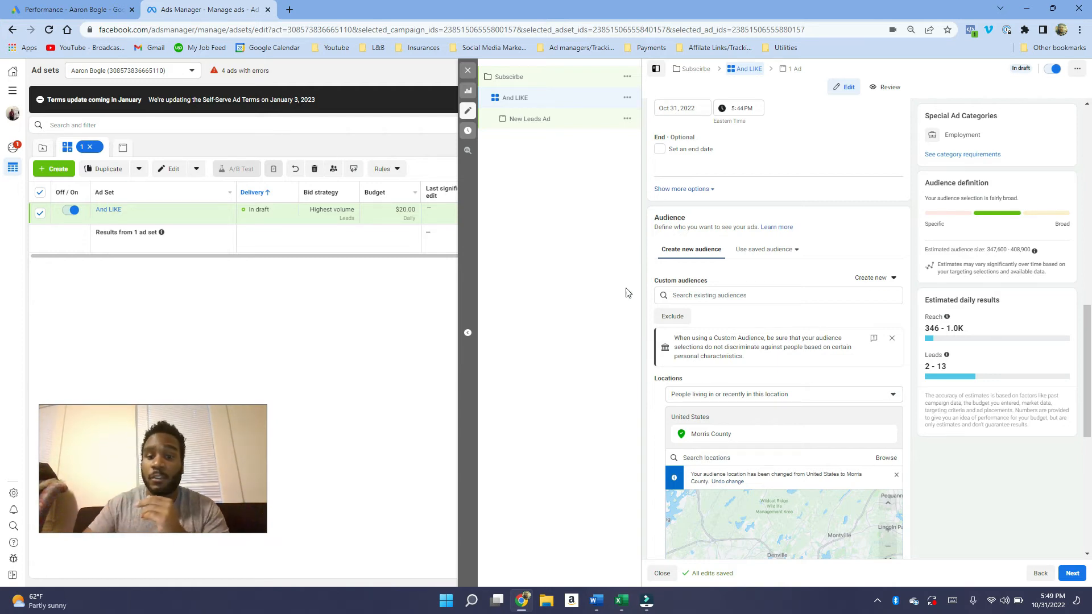
pyautogui.moveTo(710, 280)
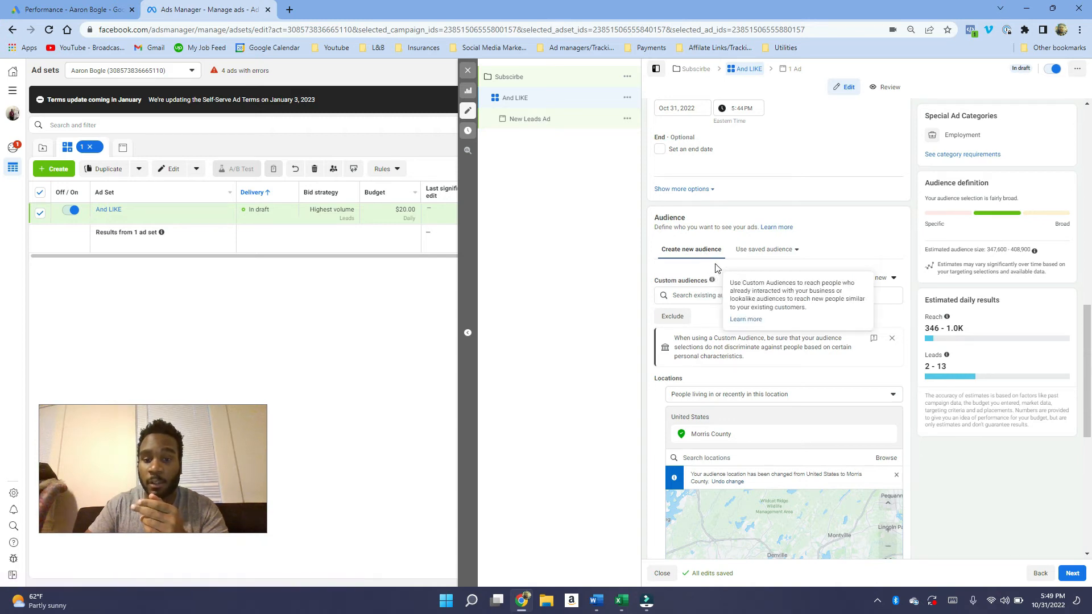
pyautogui.moveTo(715, 268)
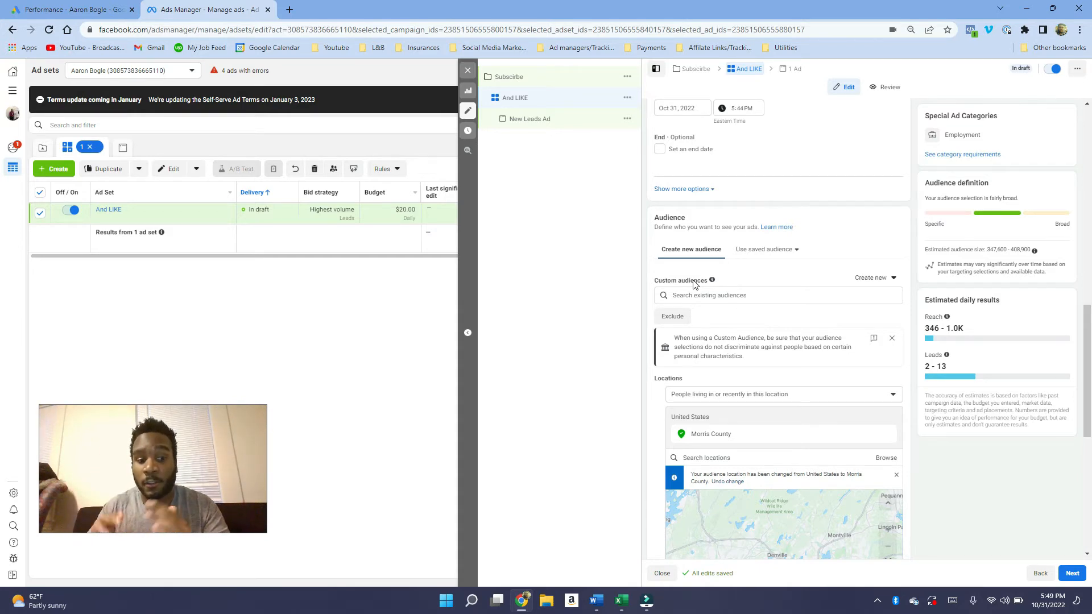
pyautogui.moveTo(830, 369)
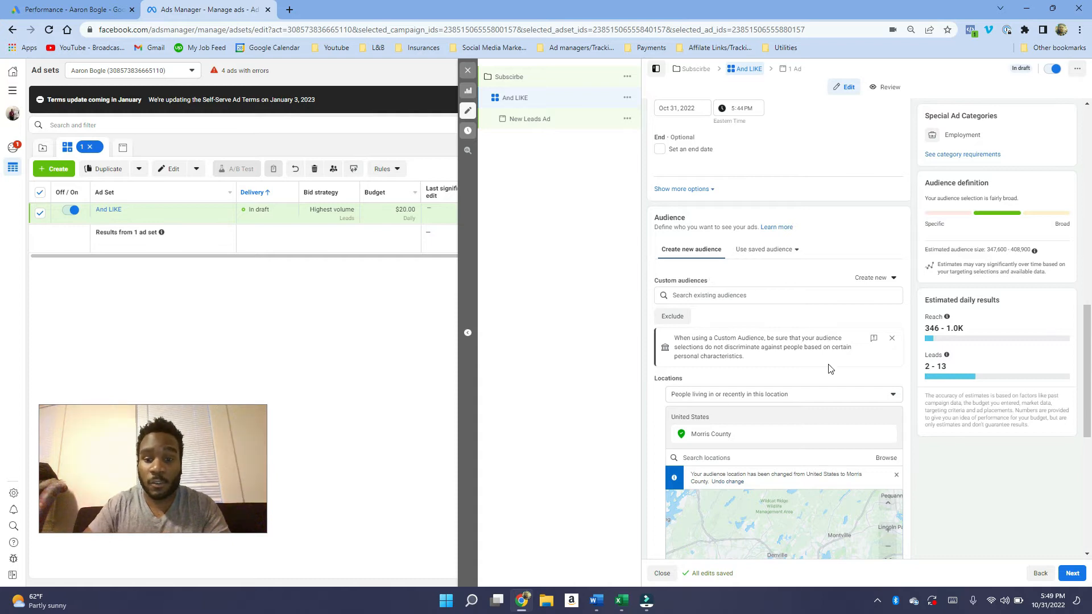
# Step: Edit the ad set's detailed targeting and dismiss the unavailable-options notice
pyautogui.scroll(-3)
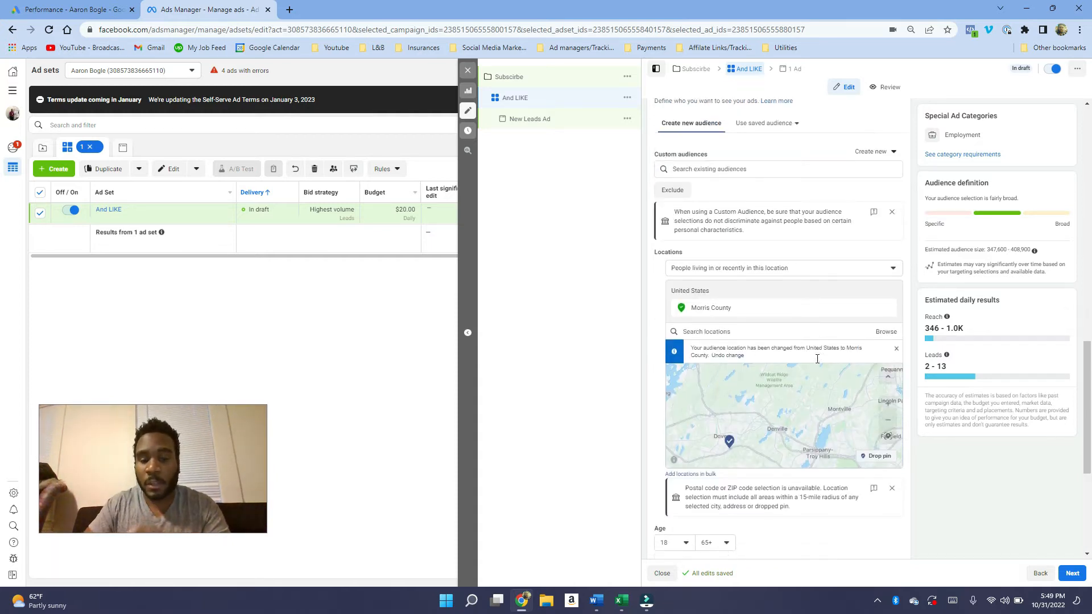
pyautogui.scroll(-3)
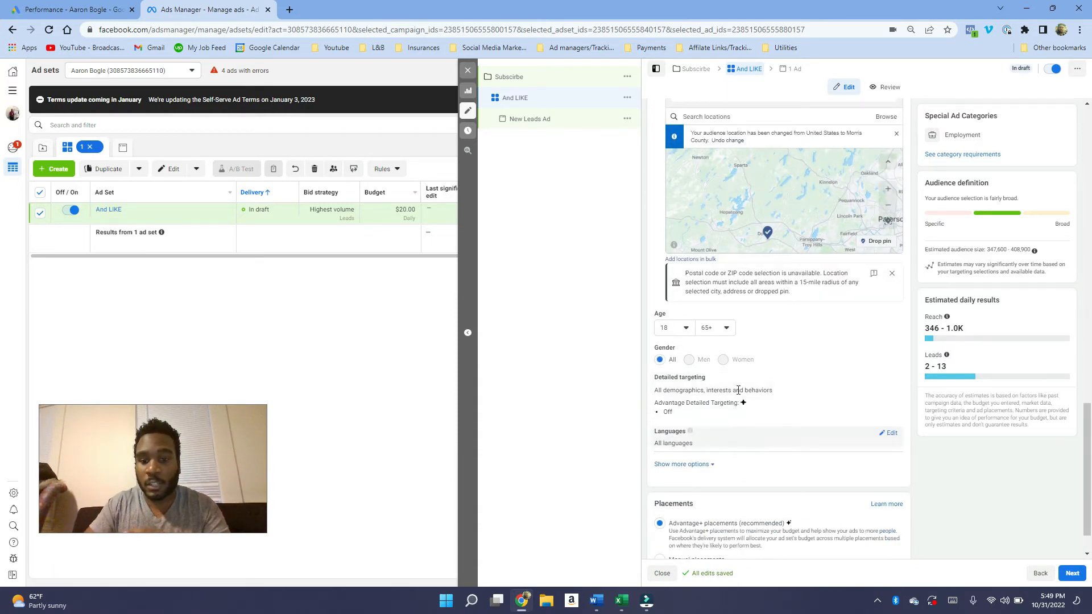
pyautogui.scroll(-3)
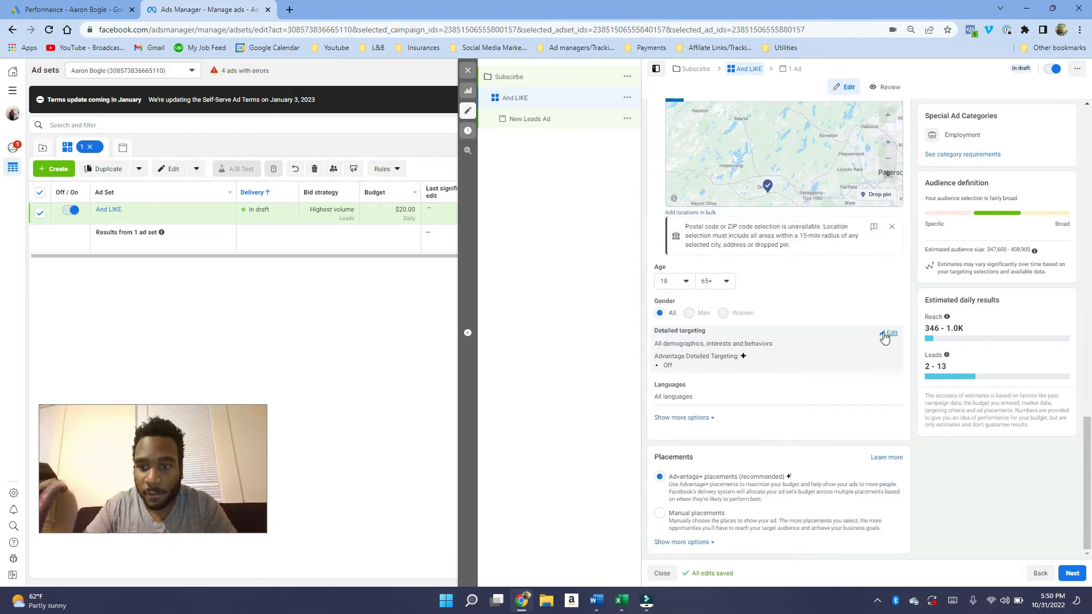
pyautogui.click(890, 333)
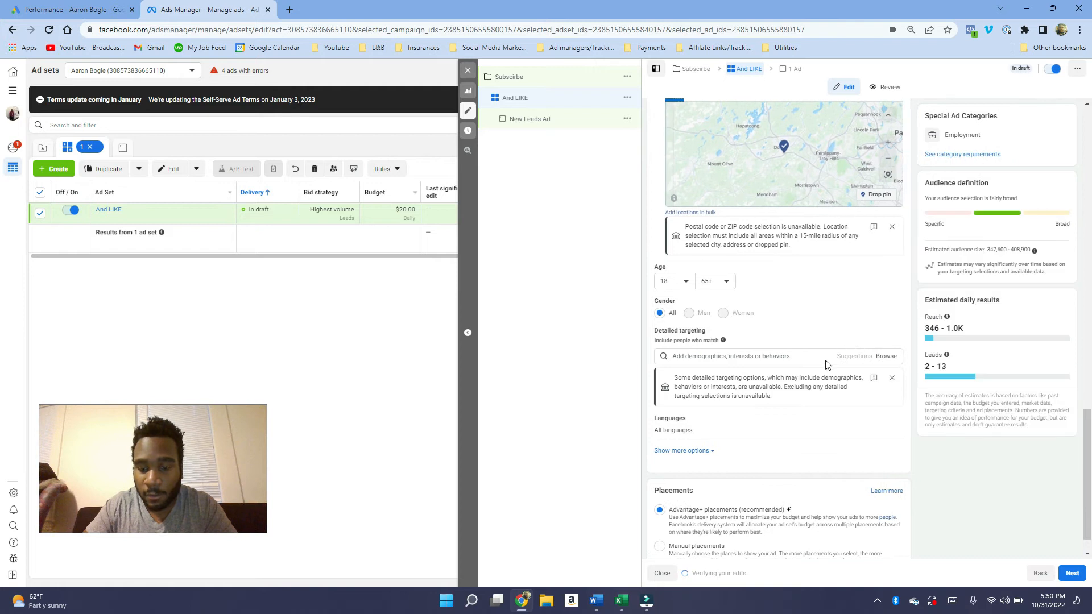
pyautogui.scroll(-3)
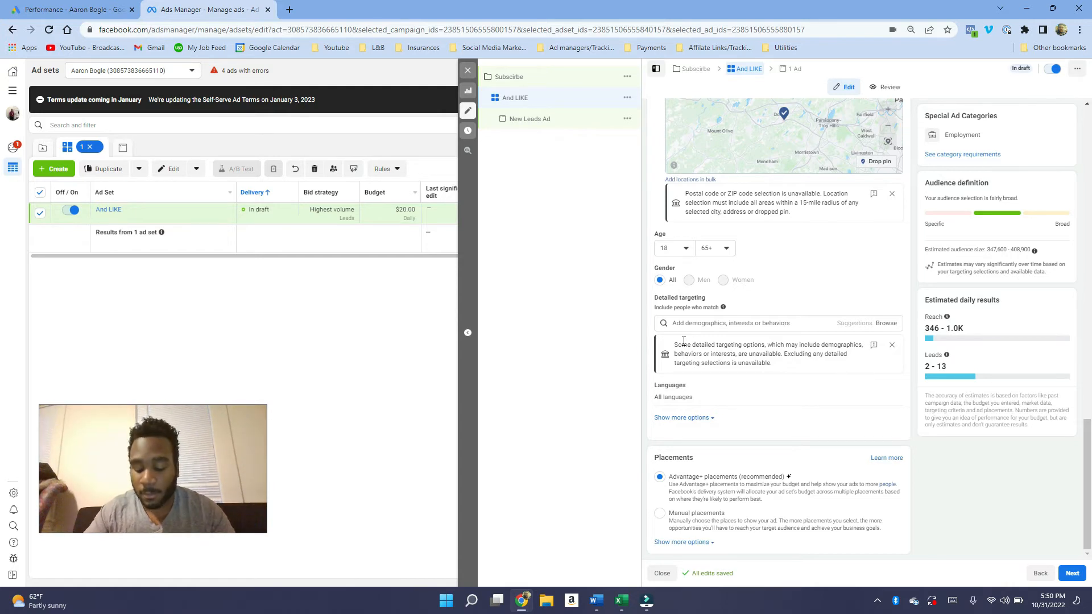
pyautogui.moveTo(669, 330)
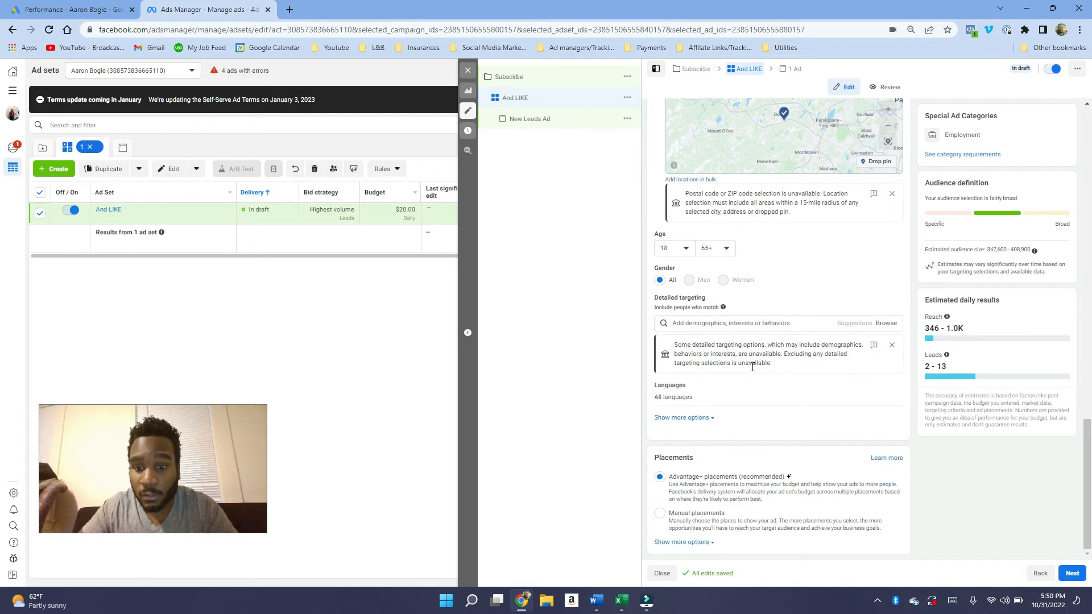
pyautogui.moveTo(767, 373)
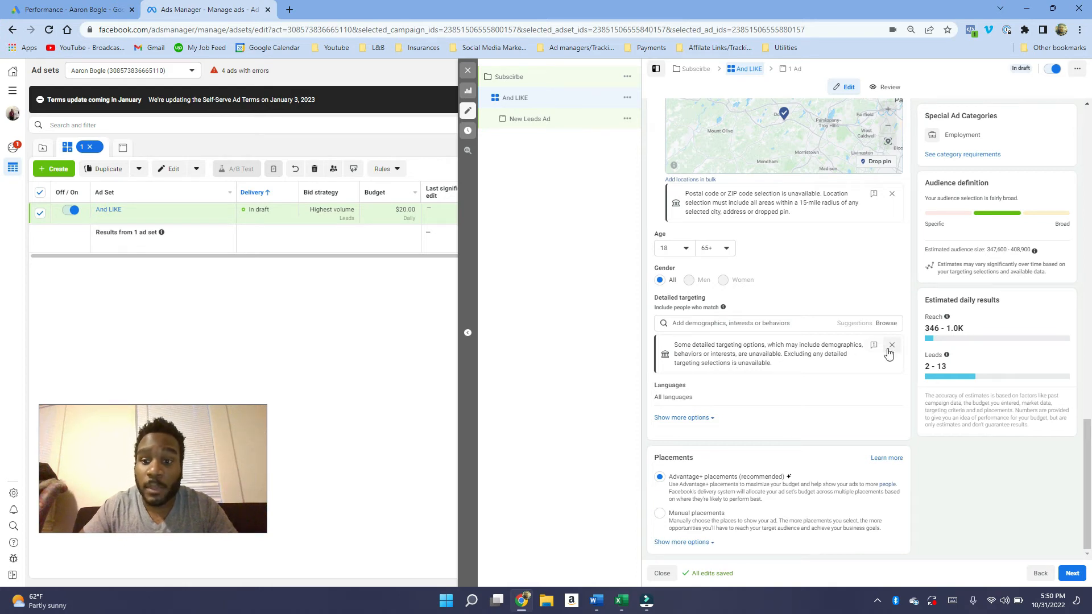
pyautogui.click(890, 345)
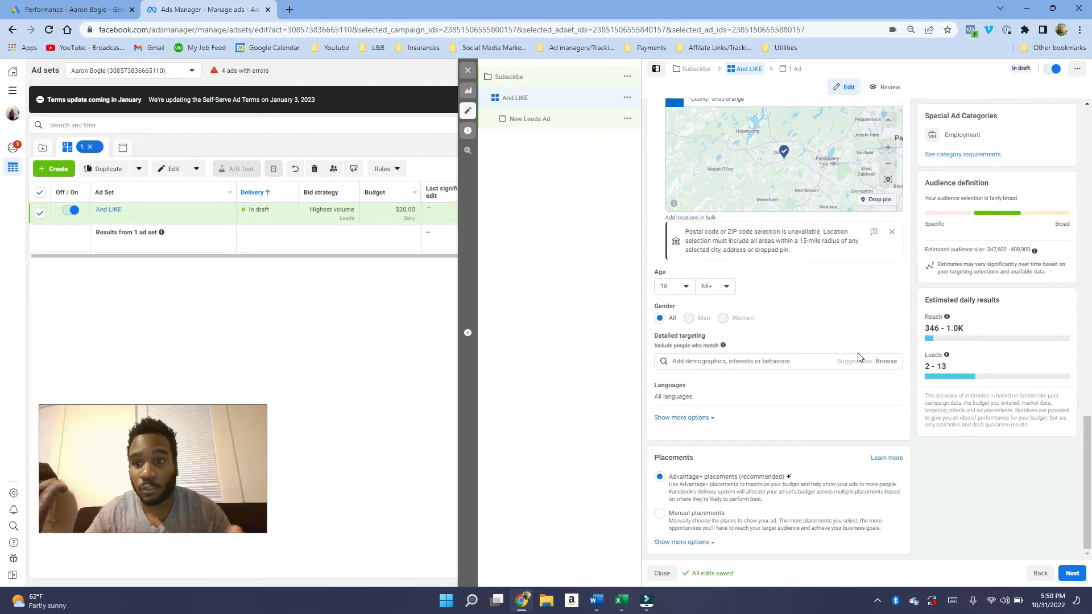
# Step: Search detailed targeting for 'pl' to surface the Plumbing (construction) interest
pyautogui.click(885, 360)
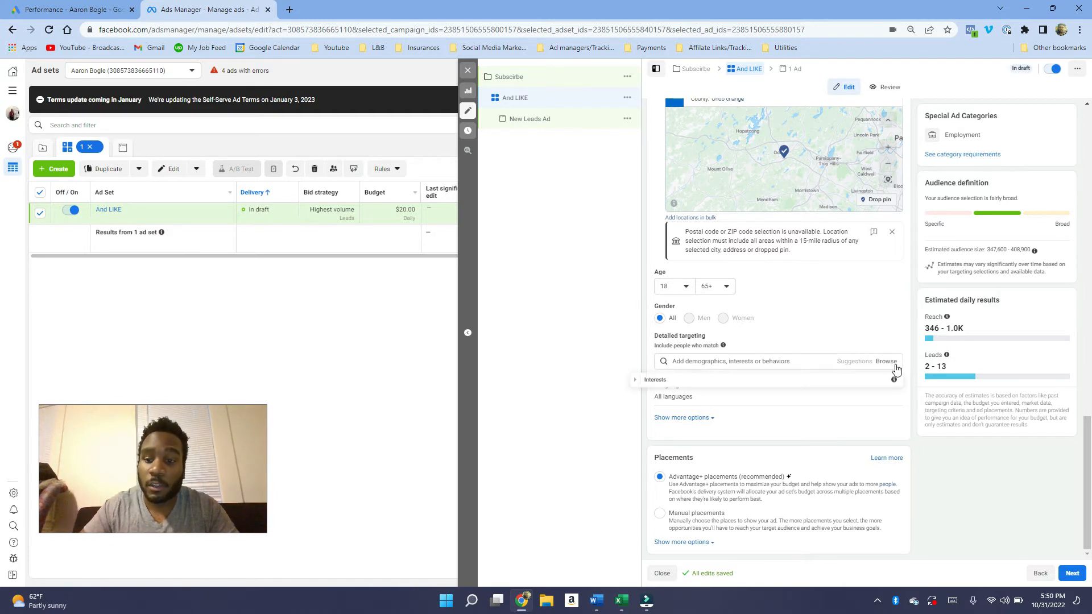
pyautogui.click(765, 360)
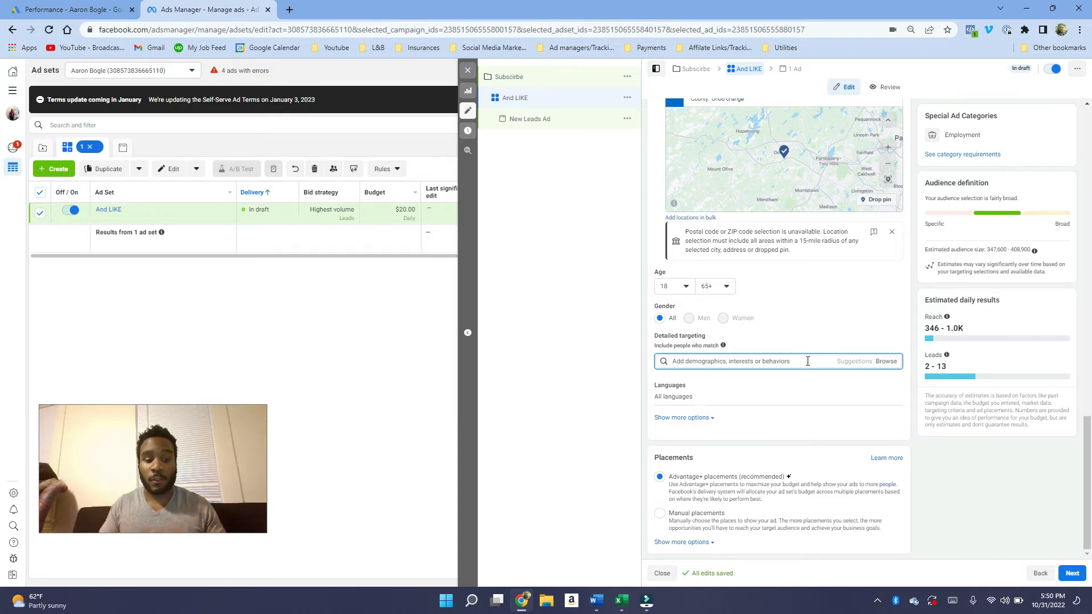
pyautogui.write('plumb')
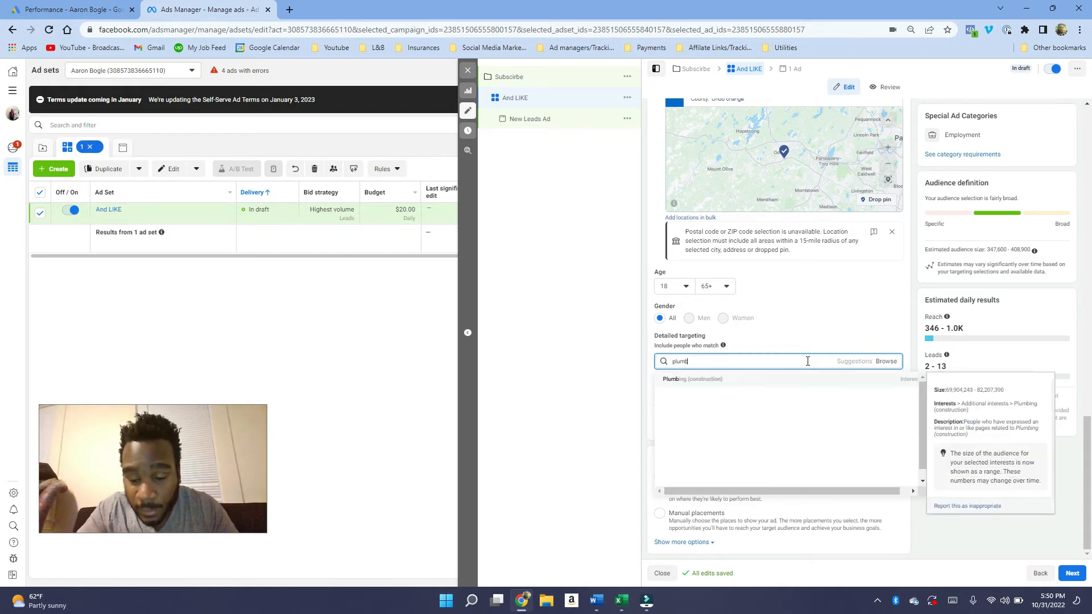
pyautogui.moveTo(783, 377)
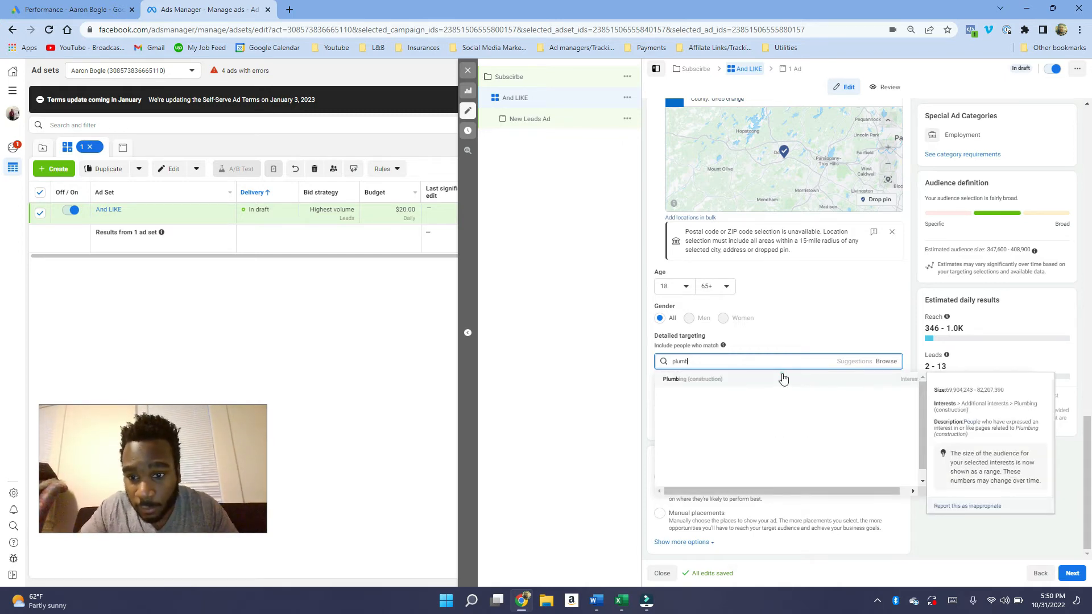
# Step: Target the Plumbing (construction) and Renovation (construction) interests
pyautogui.click(691, 378)
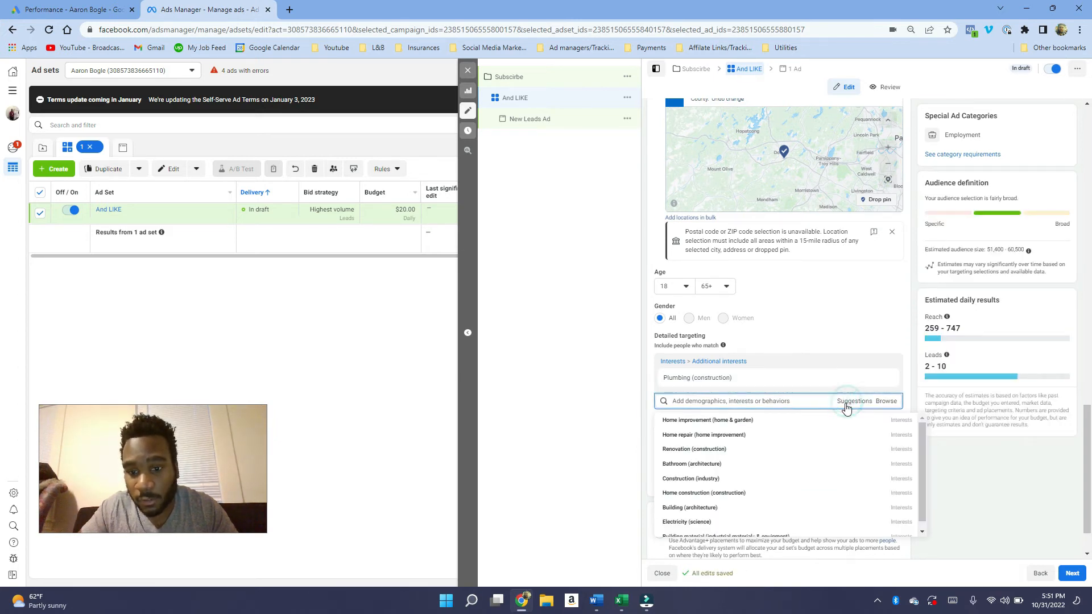
pyautogui.moveTo(754, 452)
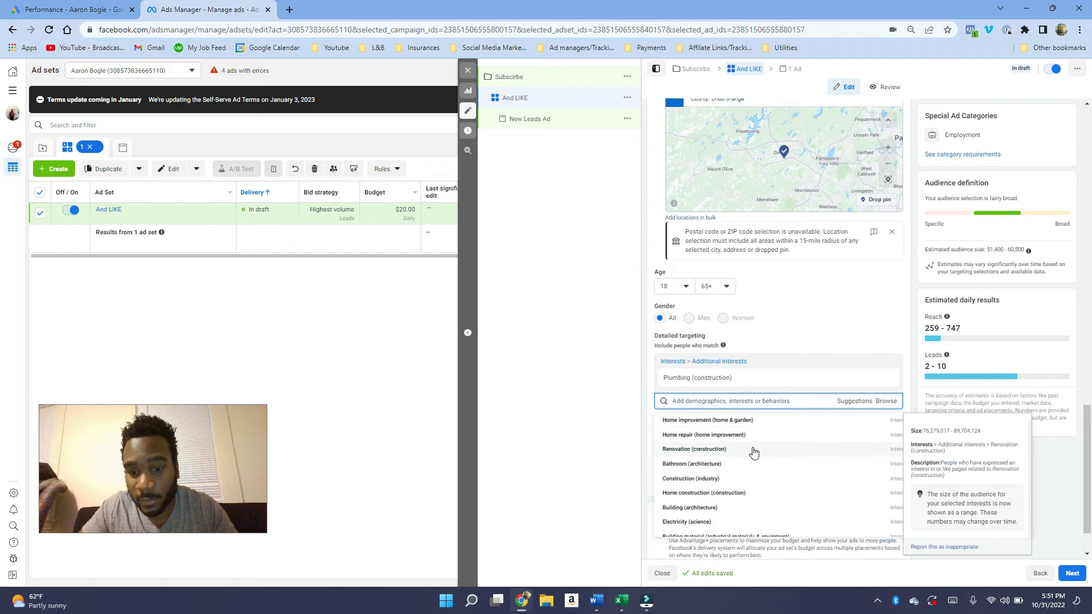
pyautogui.moveTo(752, 424)
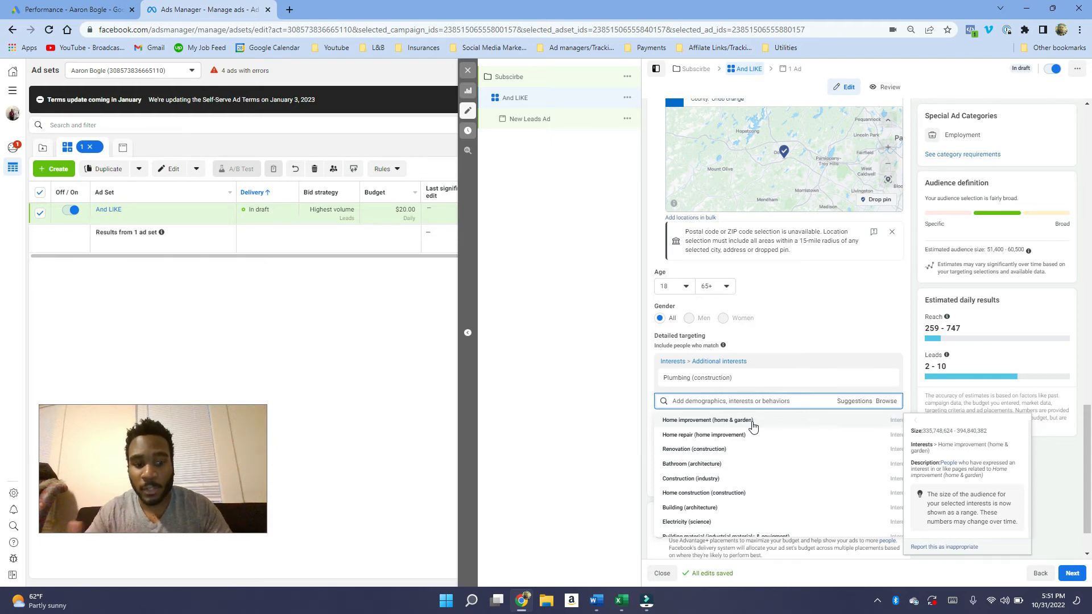
pyautogui.moveTo(730, 435)
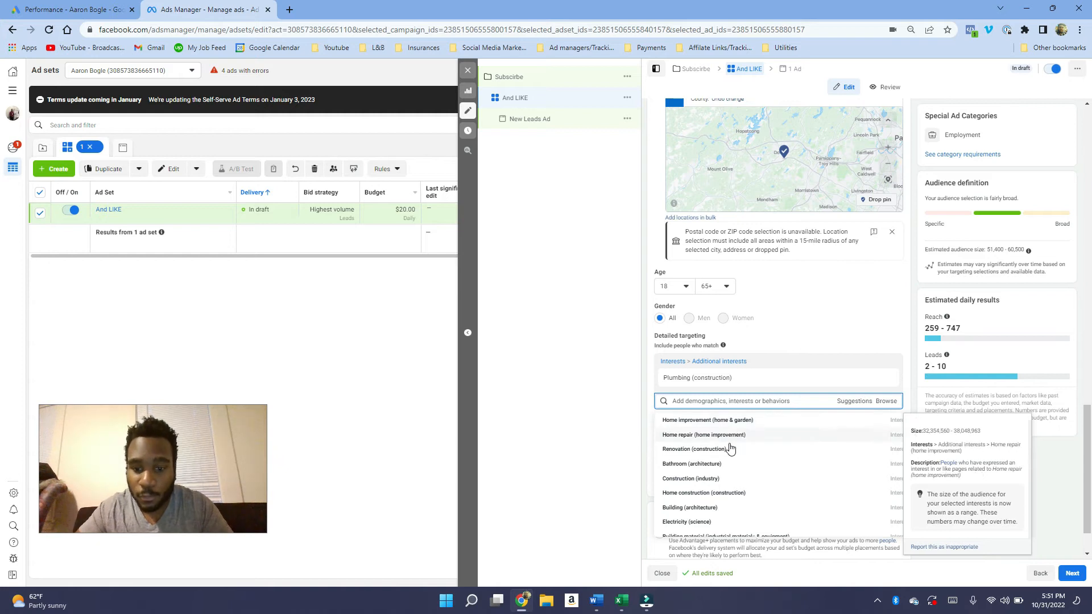
pyautogui.click(694, 448)
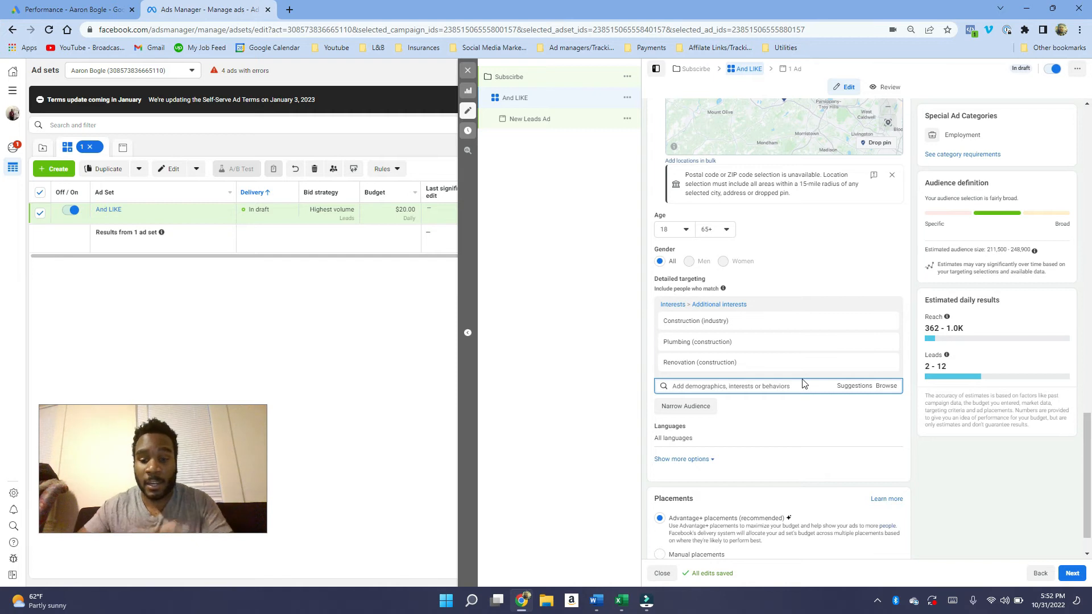
pyautogui.moveTo(876, 396)
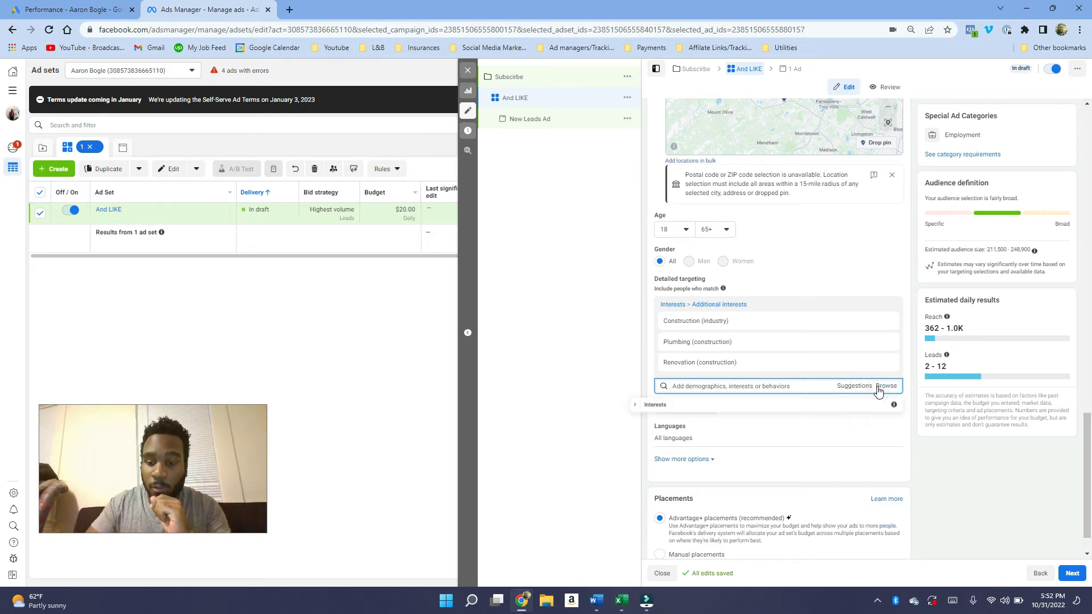
pyautogui.moveTo(649, 413)
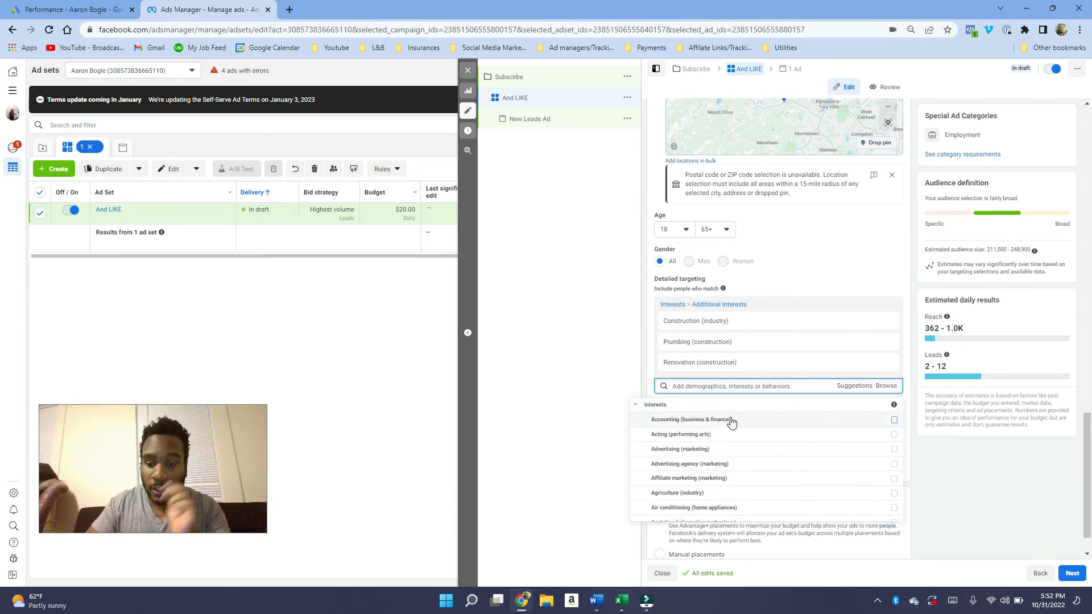
pyautogui.scroll(-3)
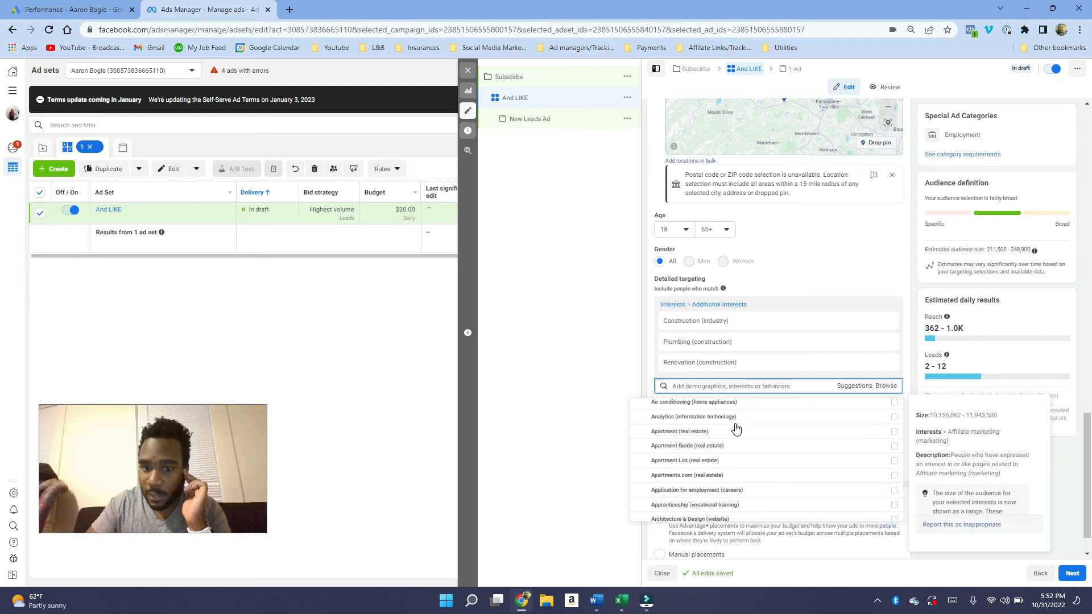
pyautogui.scroll(-3)
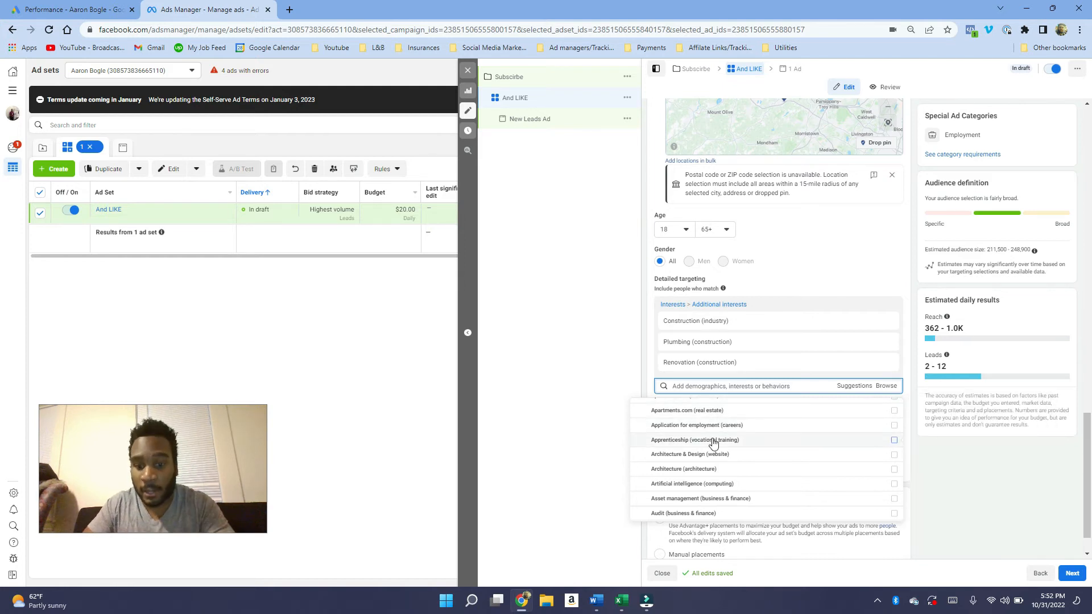
pyautogui.scroll(3)
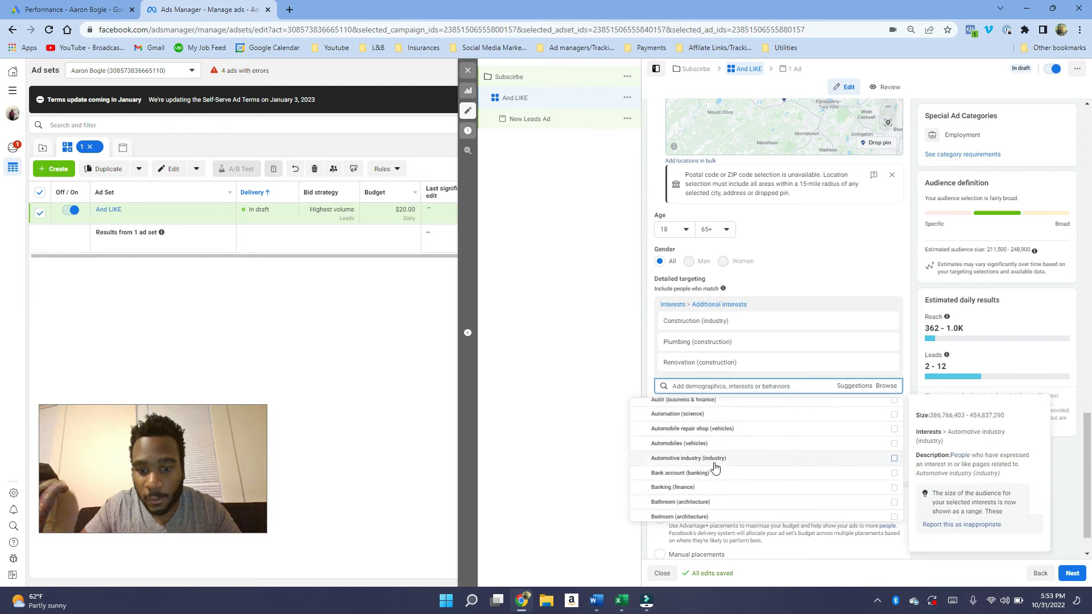
pyautogui.scroll(-3)
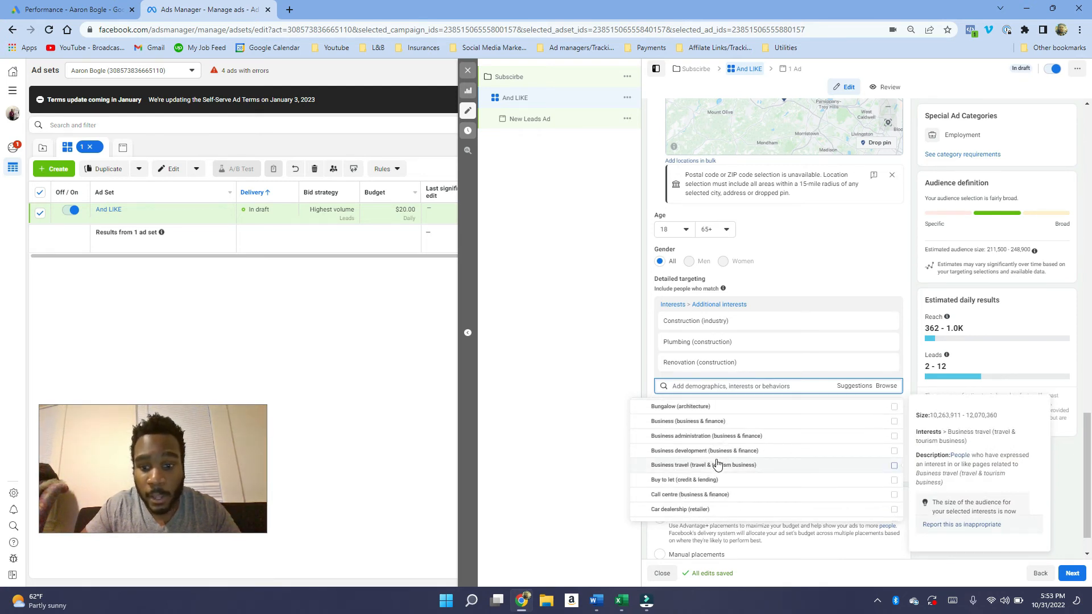
pyautogui.scroll(-3)
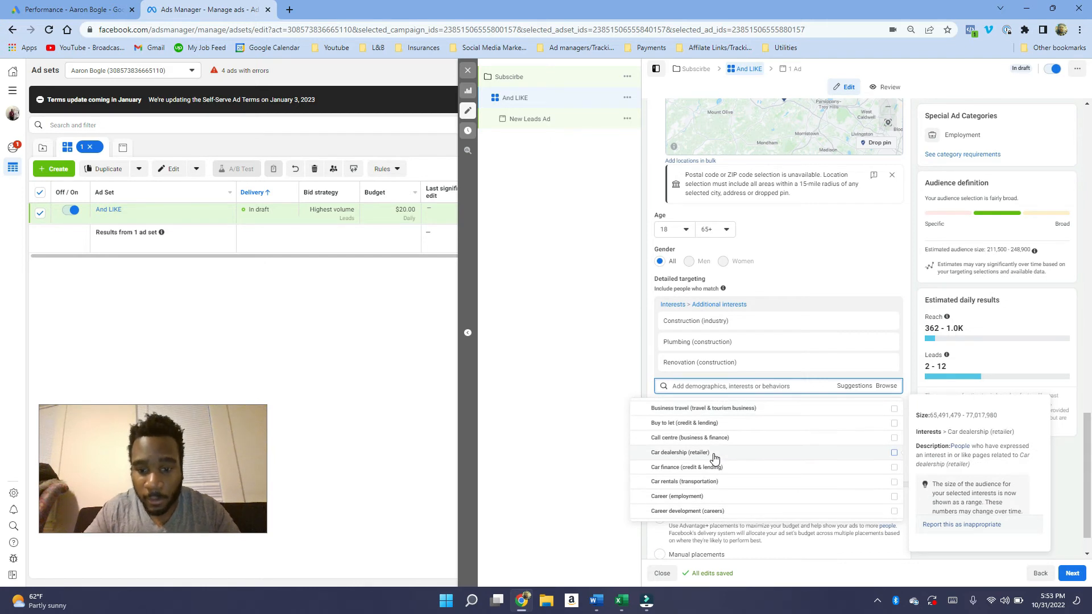
pyautogui.scroll(-3)
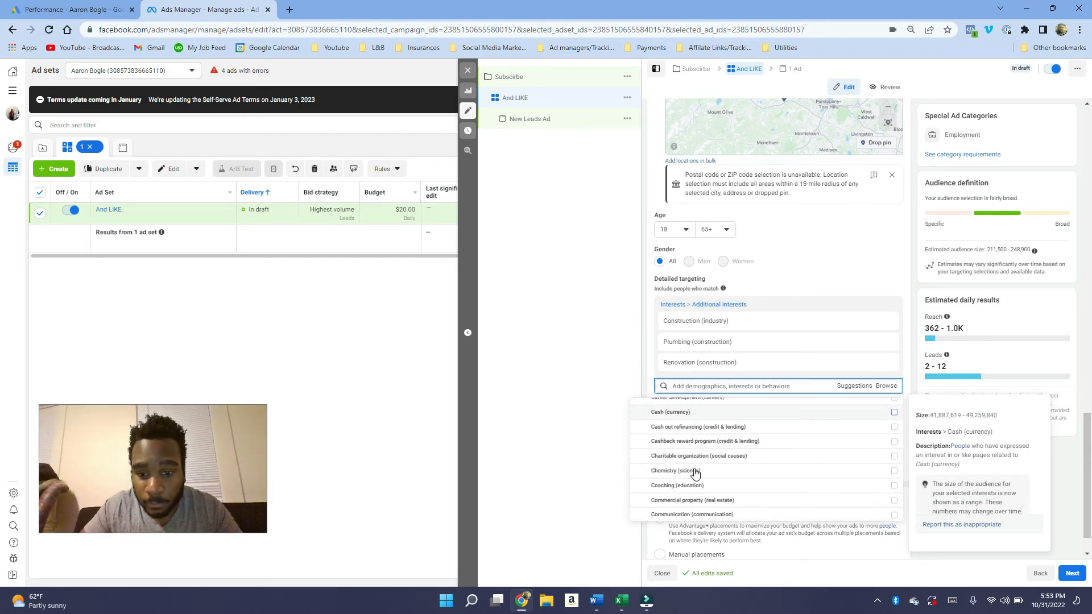
pyautogui.scroll(-3)
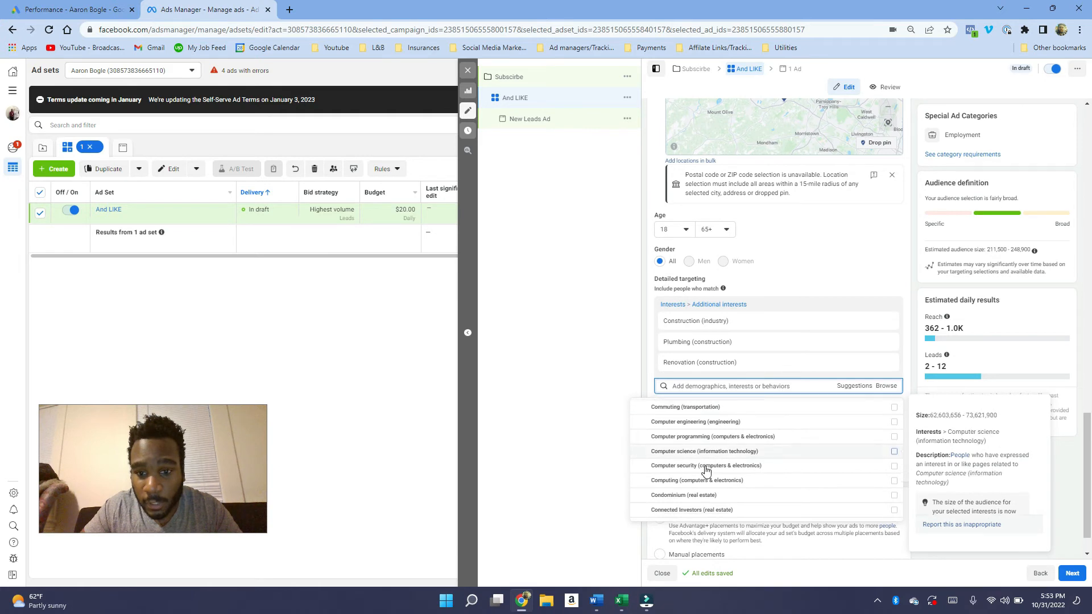
pyautogui.click(518, 411)
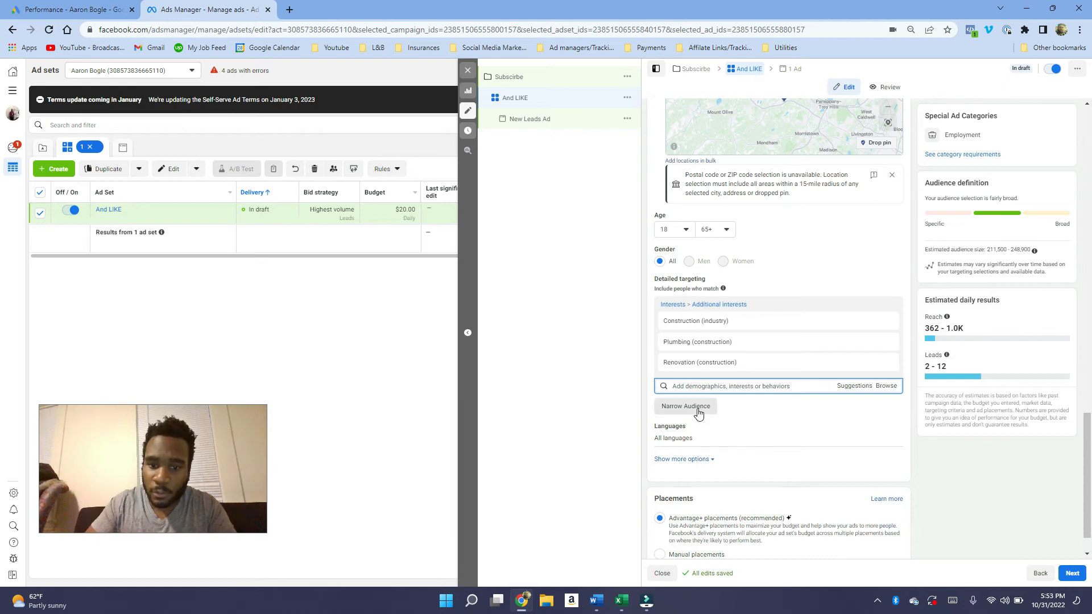
# Step: Narrow the audience with an 'and must also match' condition ready for interests
pyautogui.click(685, 406)
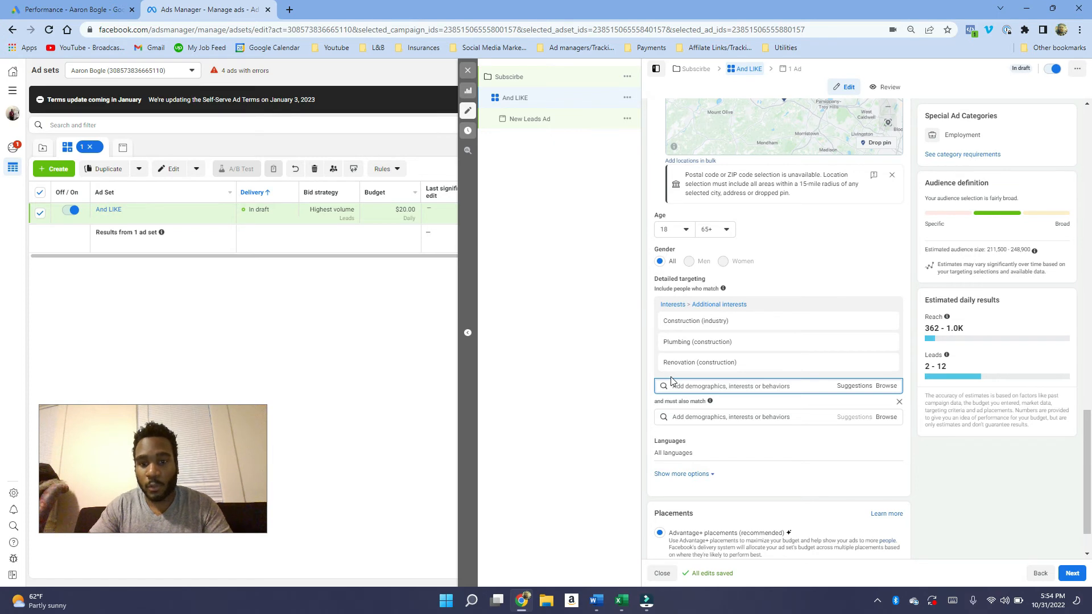
pyautogui.moveTo(710, 320)
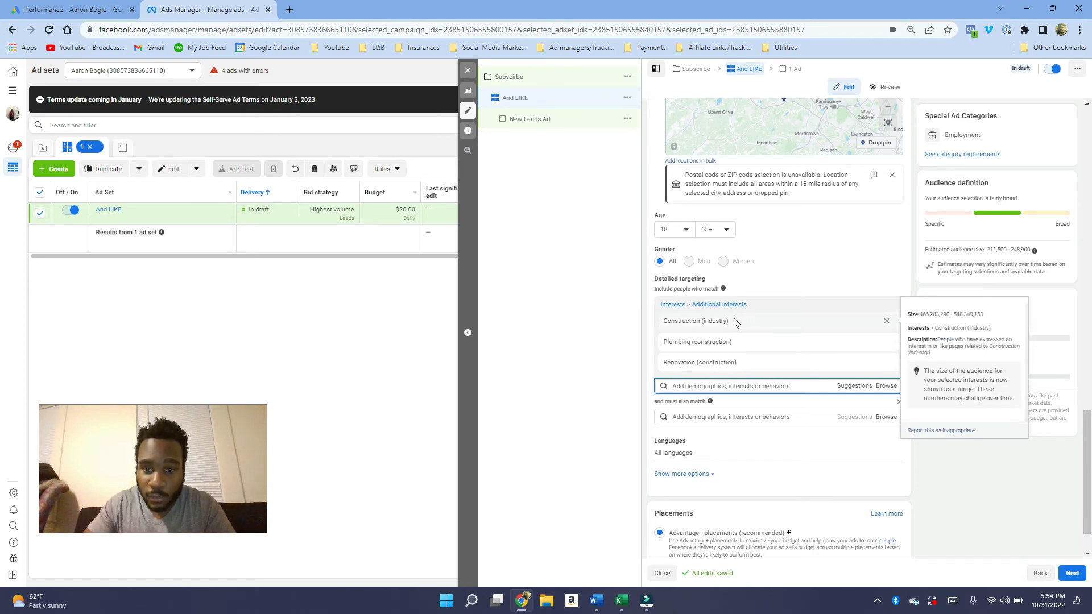
pyautogui.moveTo(676, 342)
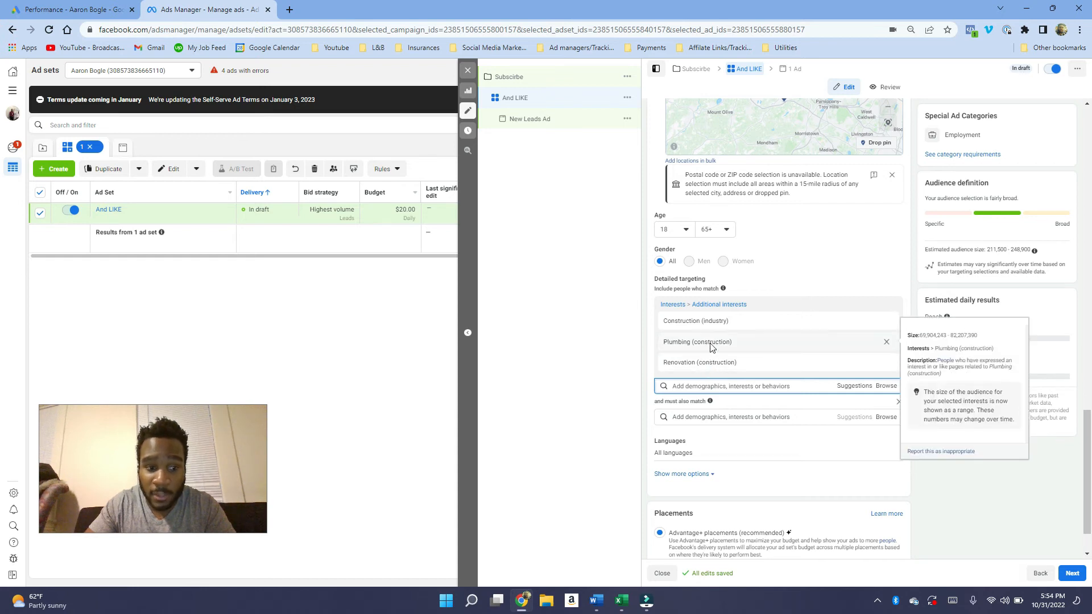
pyautogui.click(766, 417)
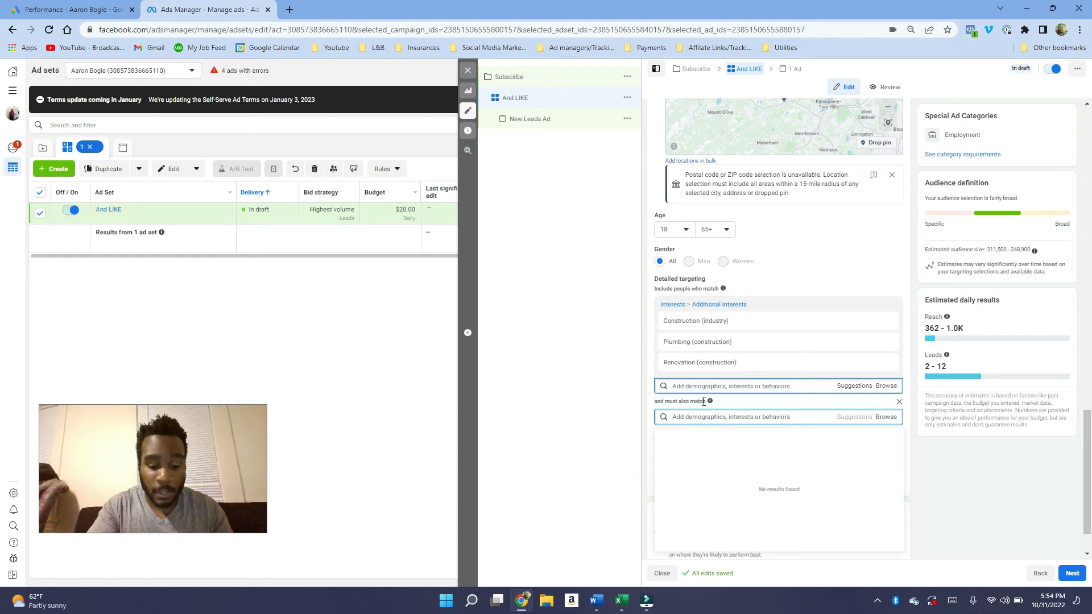
# Step: Search 'job' and require Job hunting, Job interview and Employment career interests
pyautogui.write('job')
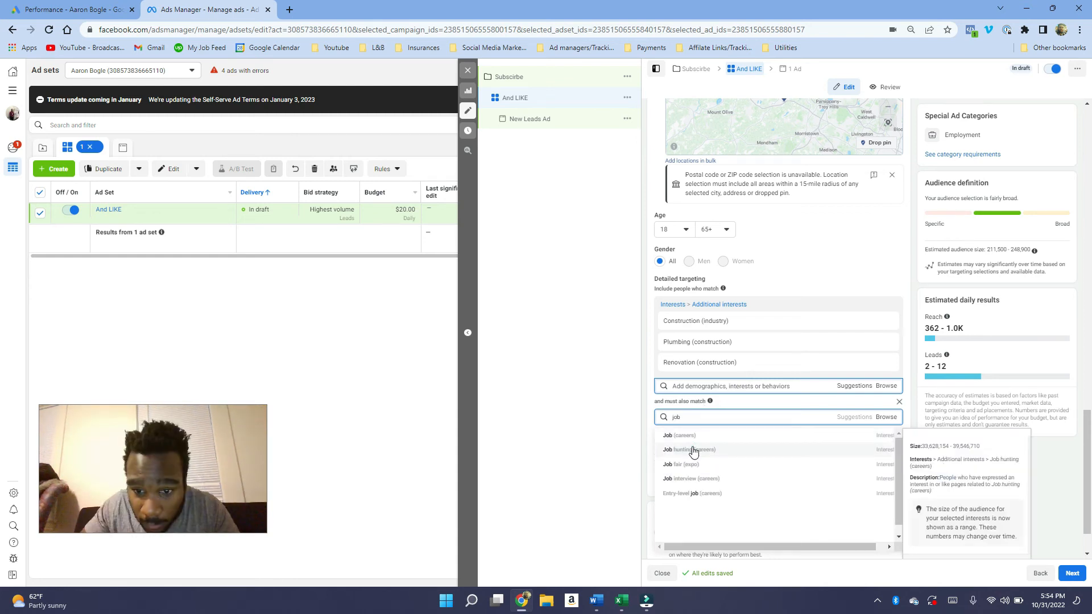
pyautogui.click(689, 449)
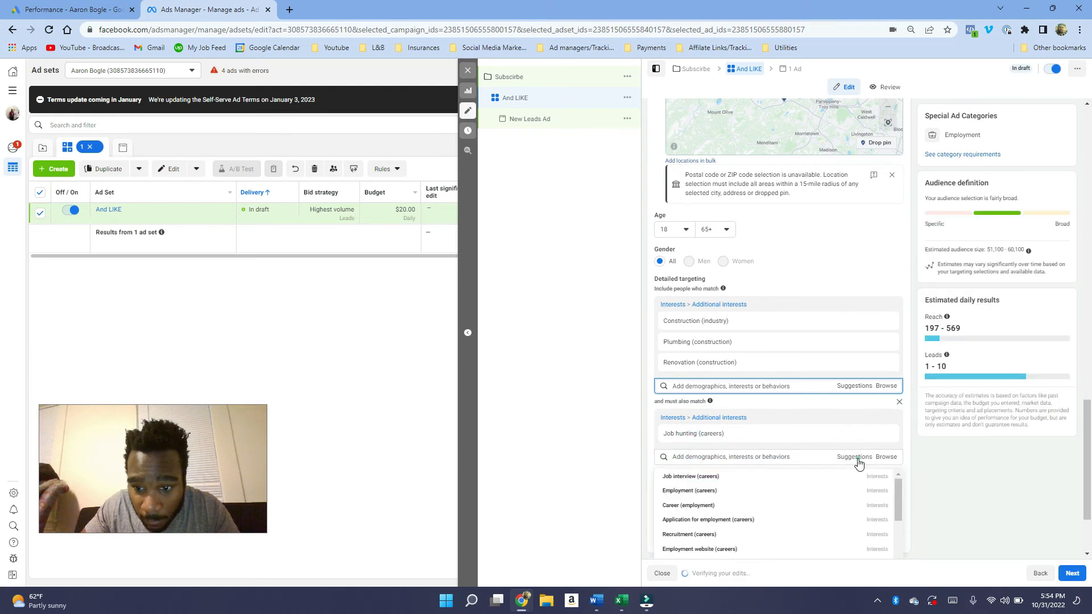
pyautogui.click(690, 475)
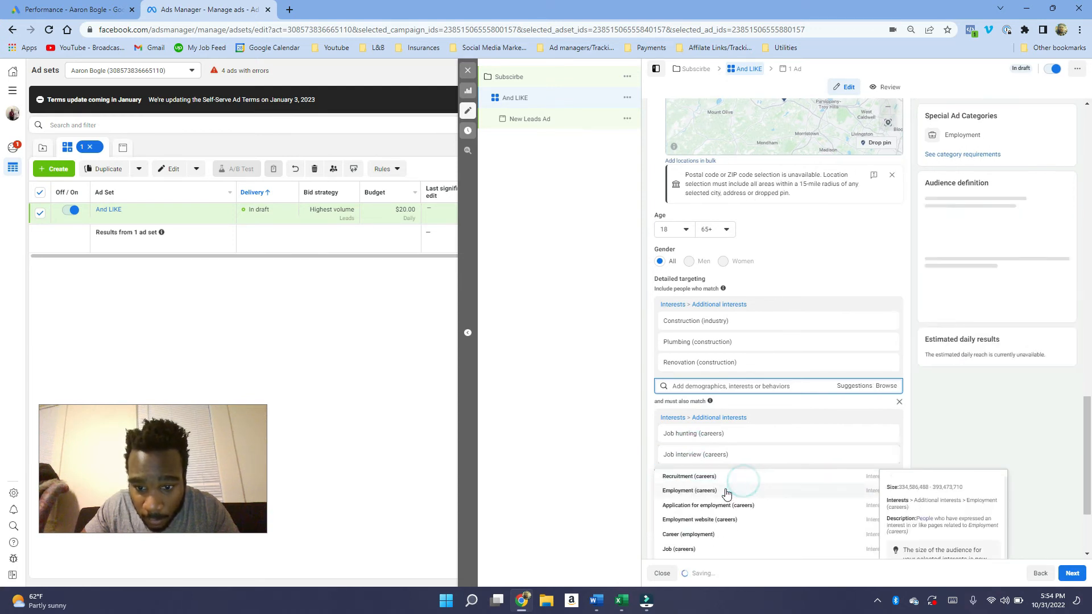
pyautogui.click(689, 490)
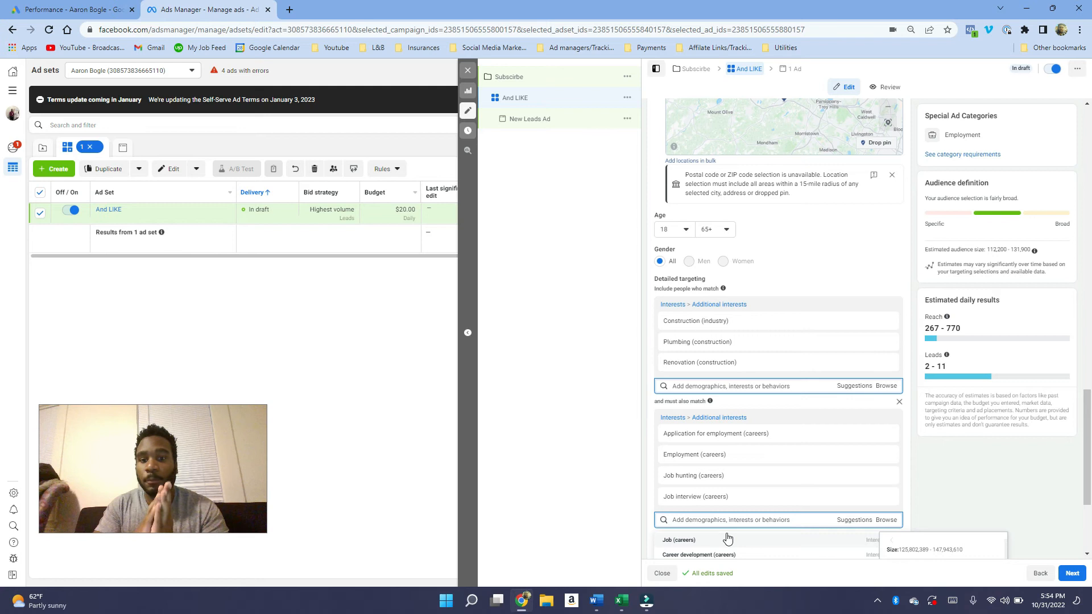
pyautogui.moveTo(696, 341)
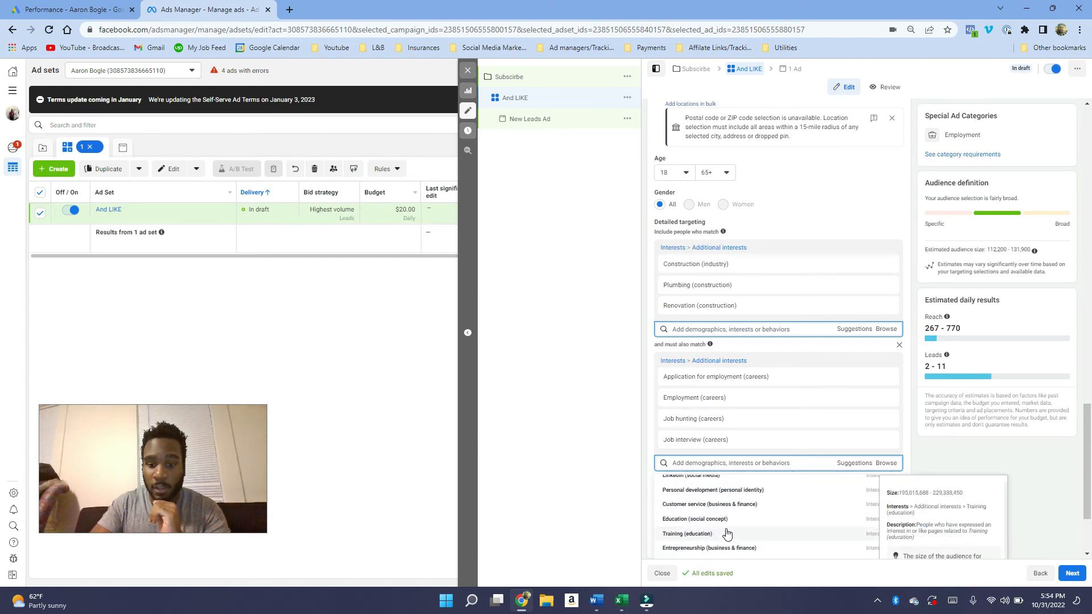
# Step: Scroll down the ad set page past the interest suggestions
pyautogui.scroll(-3)
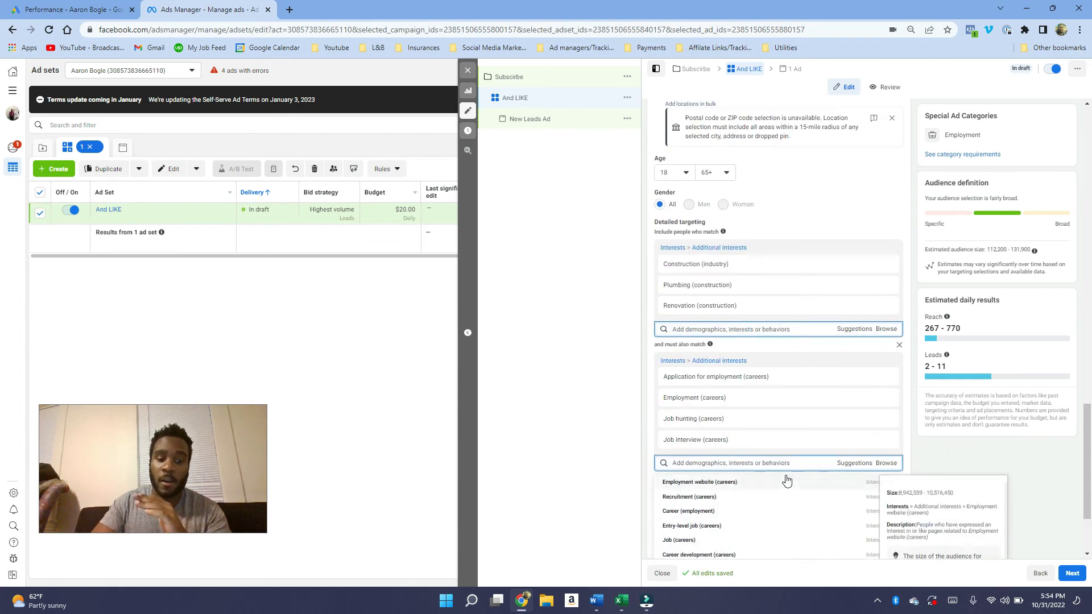
pyautogui.scroll(-3)
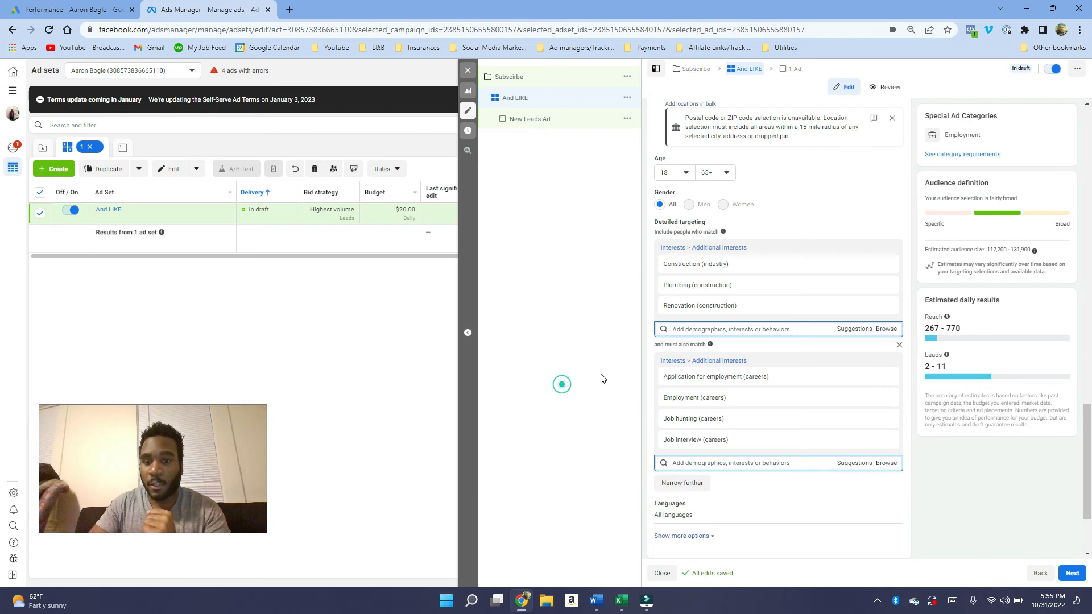
pyautogui.moveTo(715, 377)
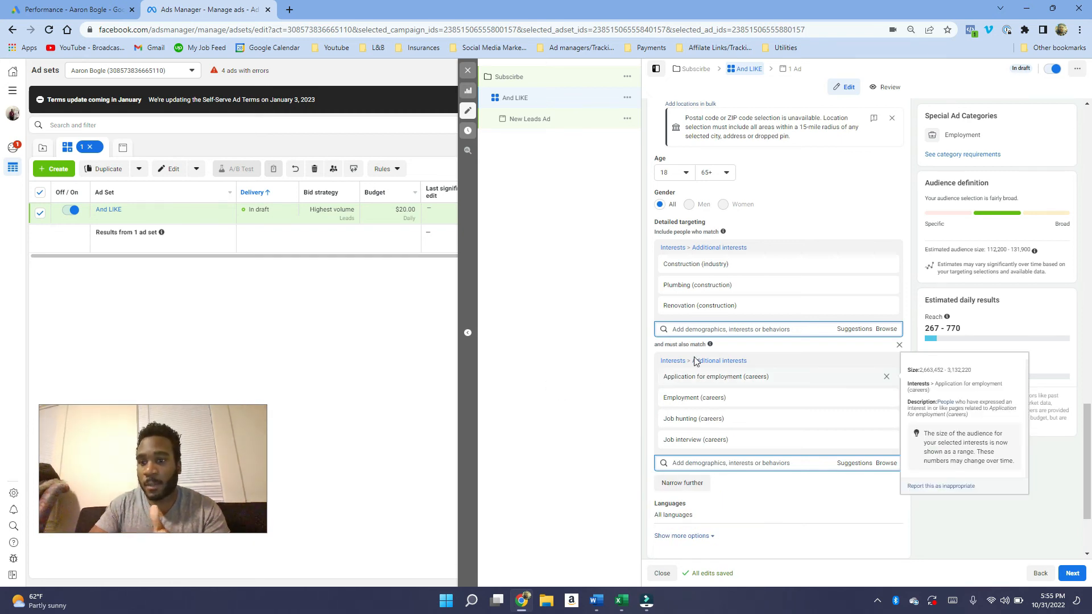
pyautogui.moveTo(888, 272)
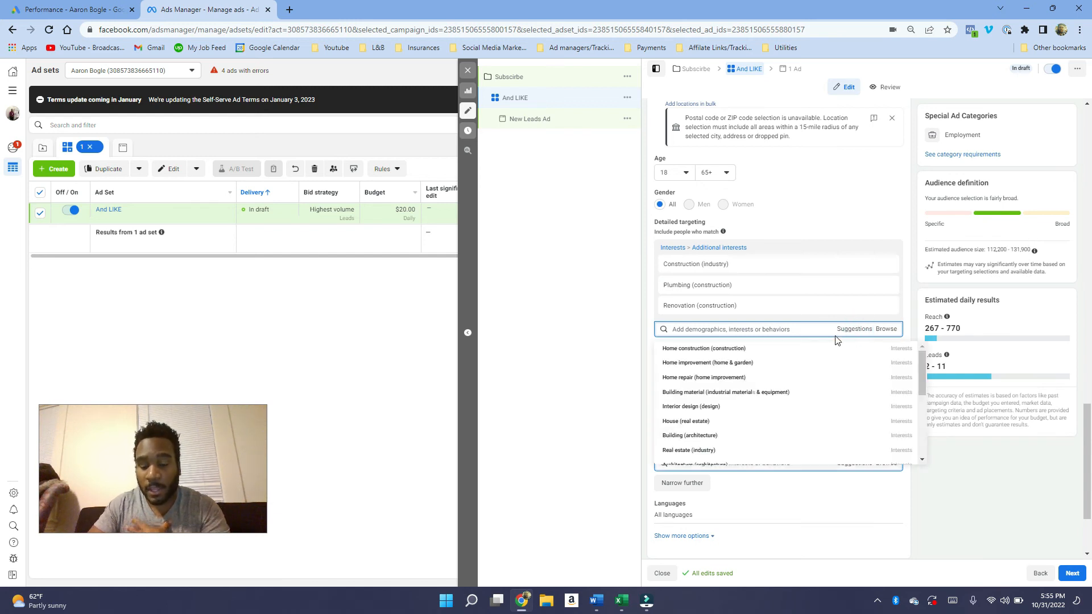
# Step: Add Home construction and Building material to the construction interest group and dismiss suggestions
pyautogui.click(703, 348)
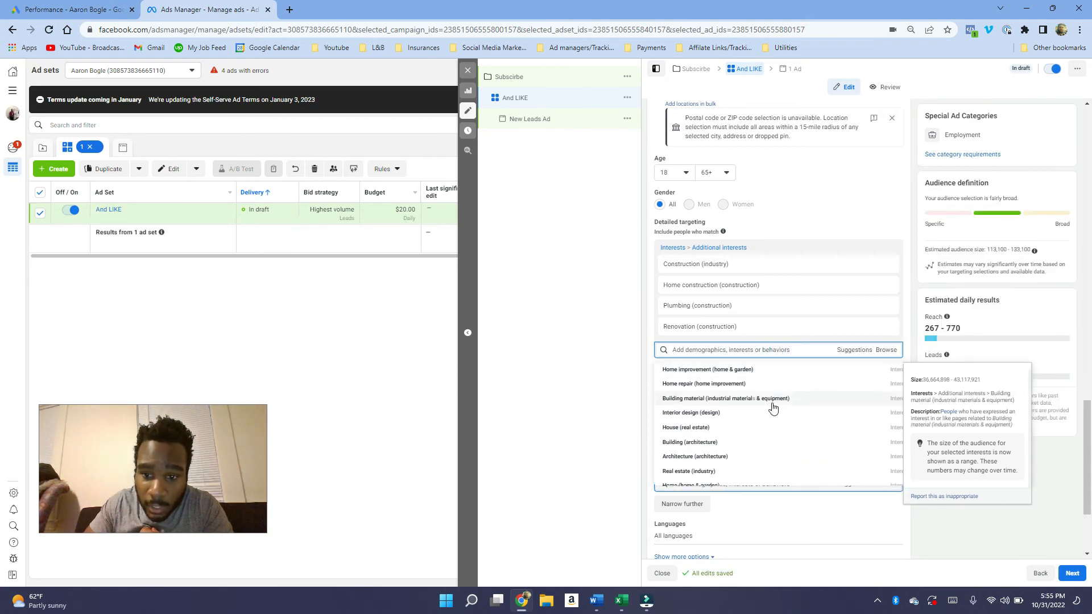
pyautogui.click(724, 398)
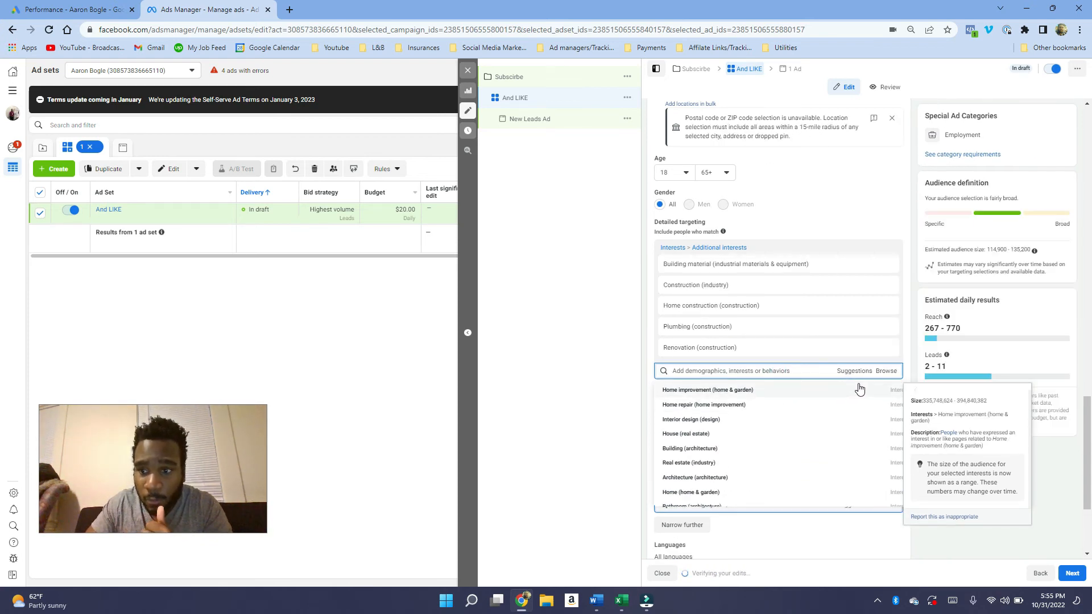
pyautogui.click(681, 524)
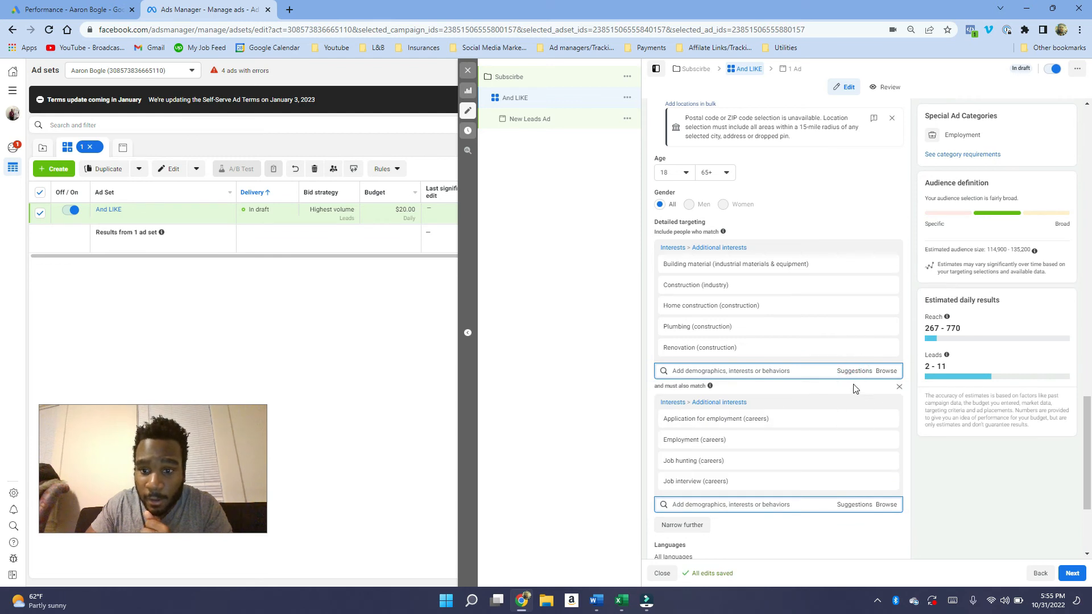
pyautogui.click(766, 371)
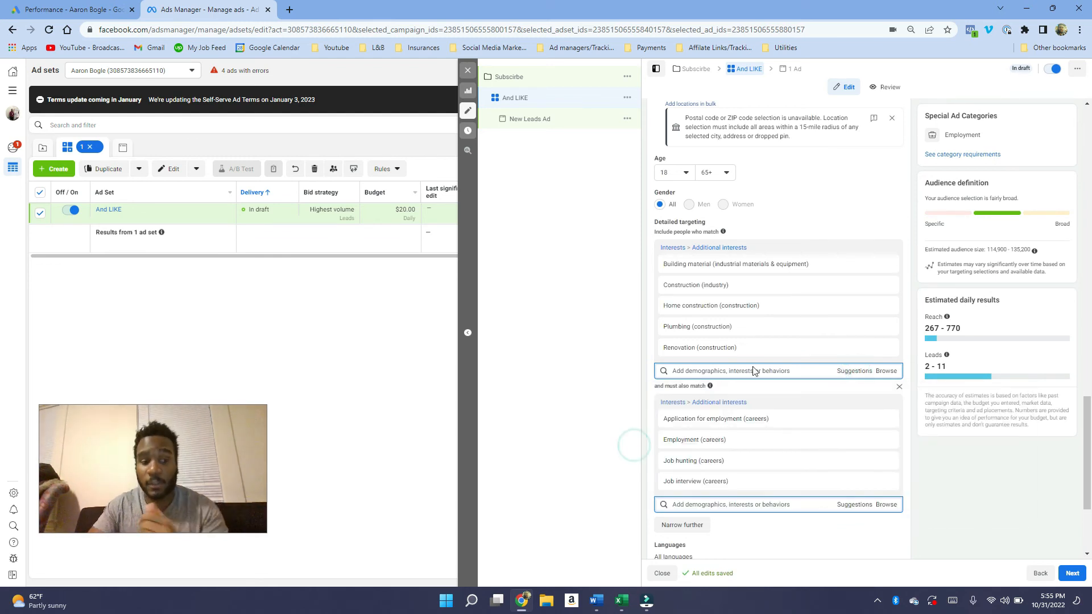
pyautogui.moveTo(633, 345)
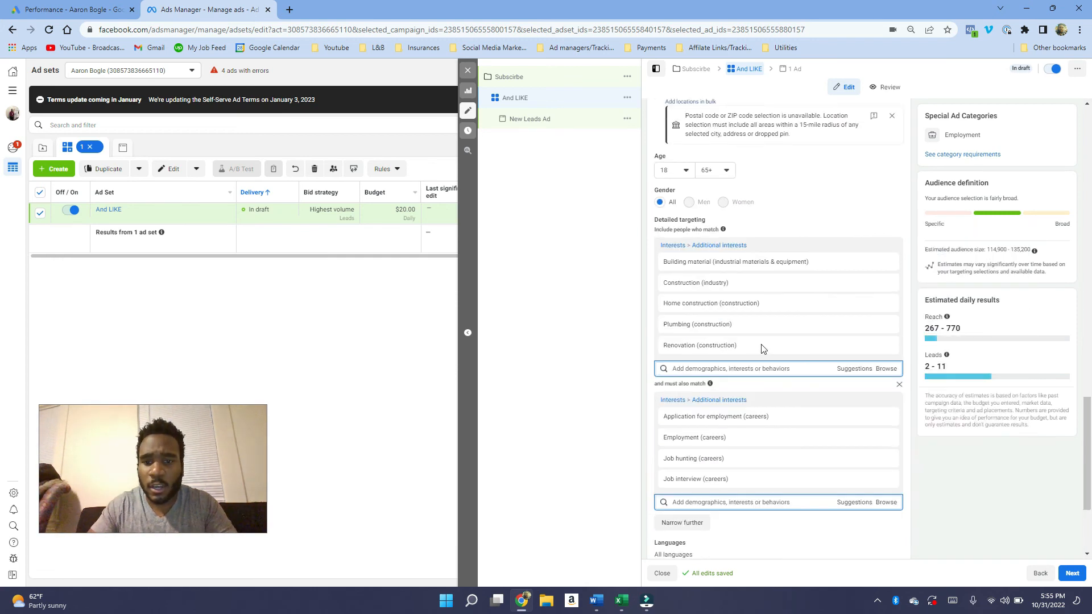
# Step: Open the audience Languages setting with the language search ready
pyautogui.scroll(-3)
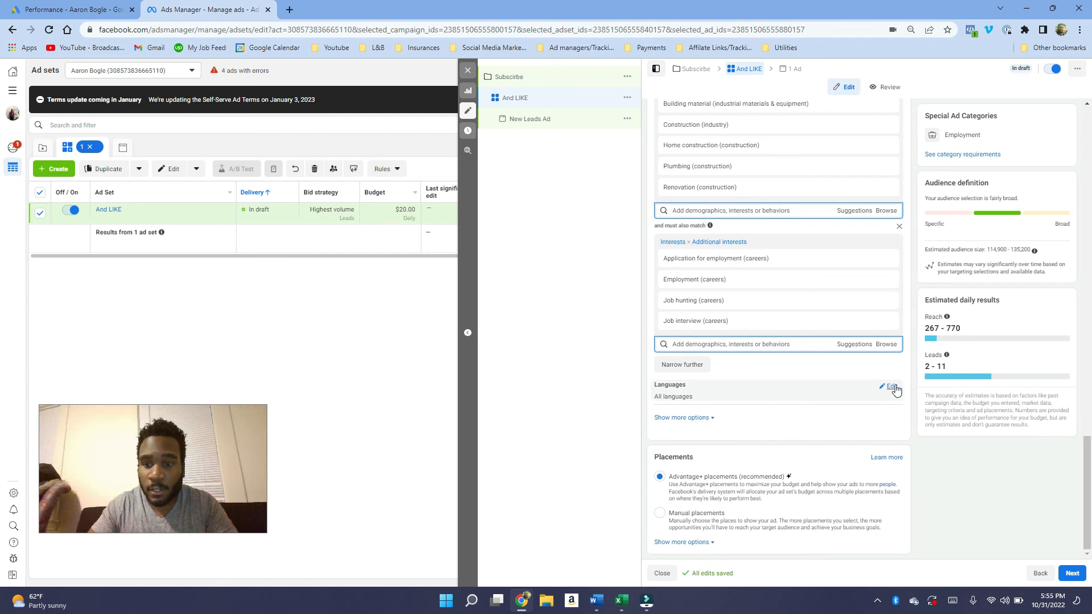
pyautogui.click(889, 386)
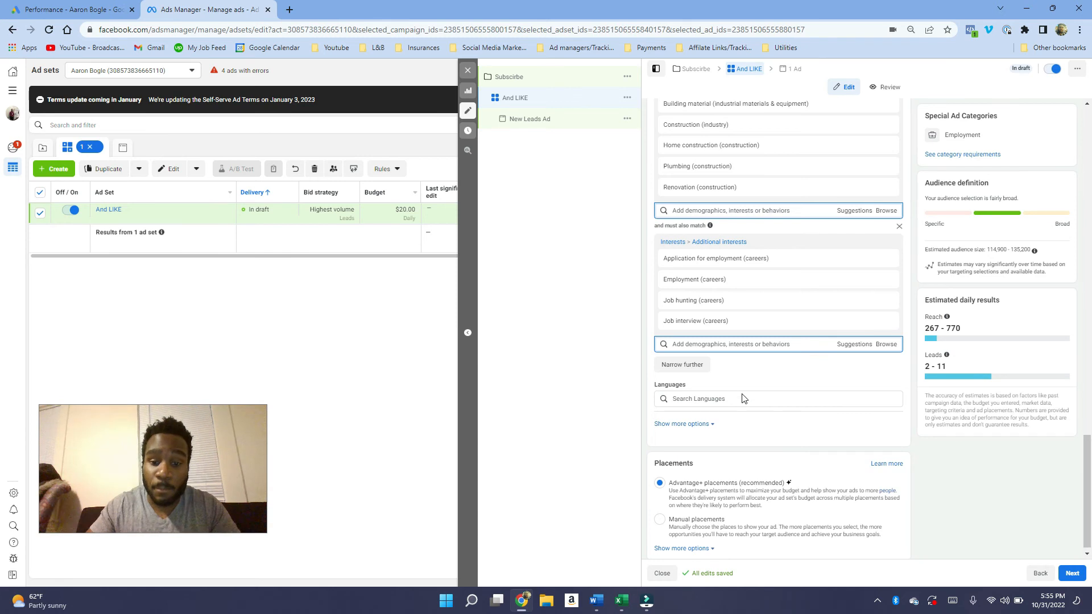
pyautogui.click(766, 398)
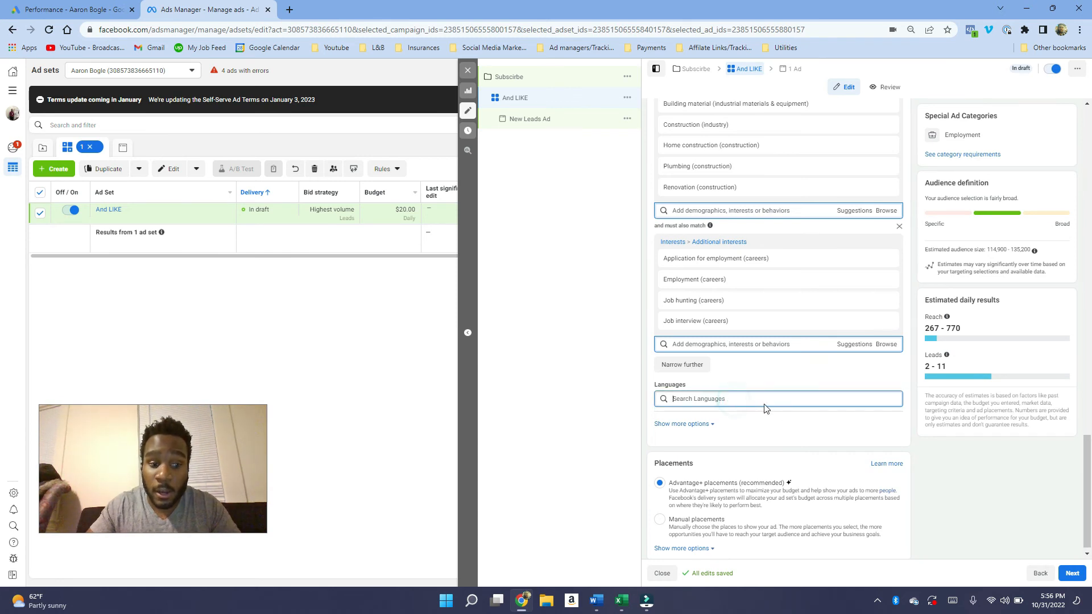
pyautogui.moveTo(746, 411)
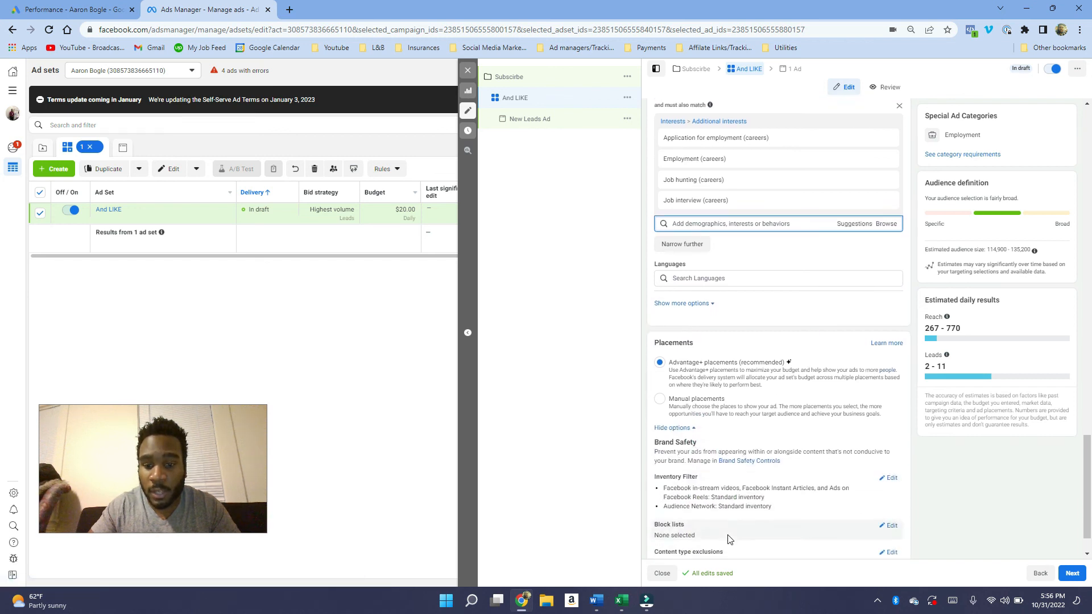
pyautogui.scroll(-3)
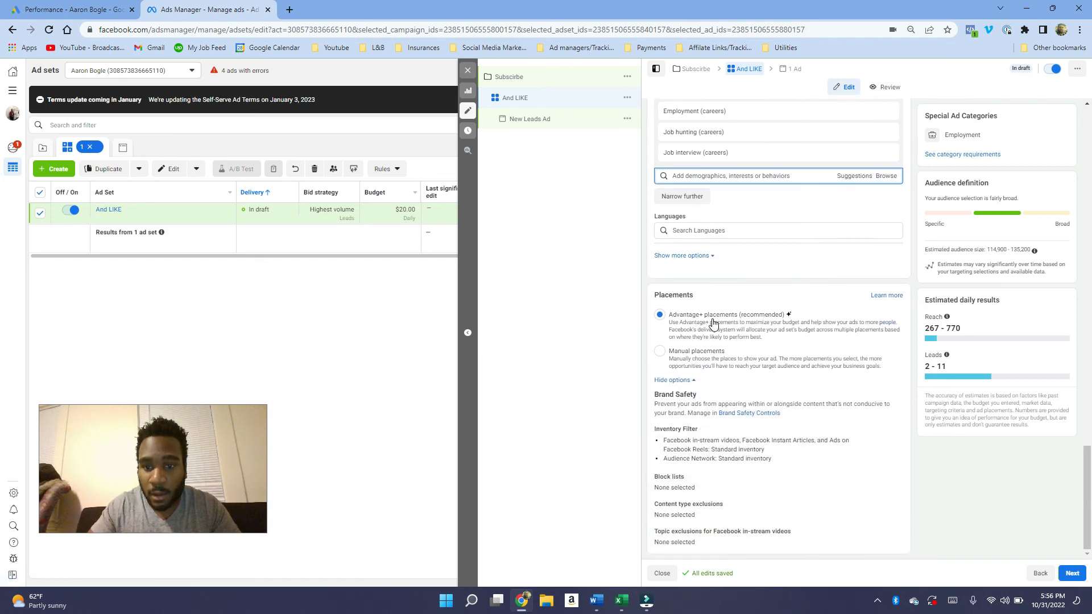
pyautogui.moveTo(755, 328)
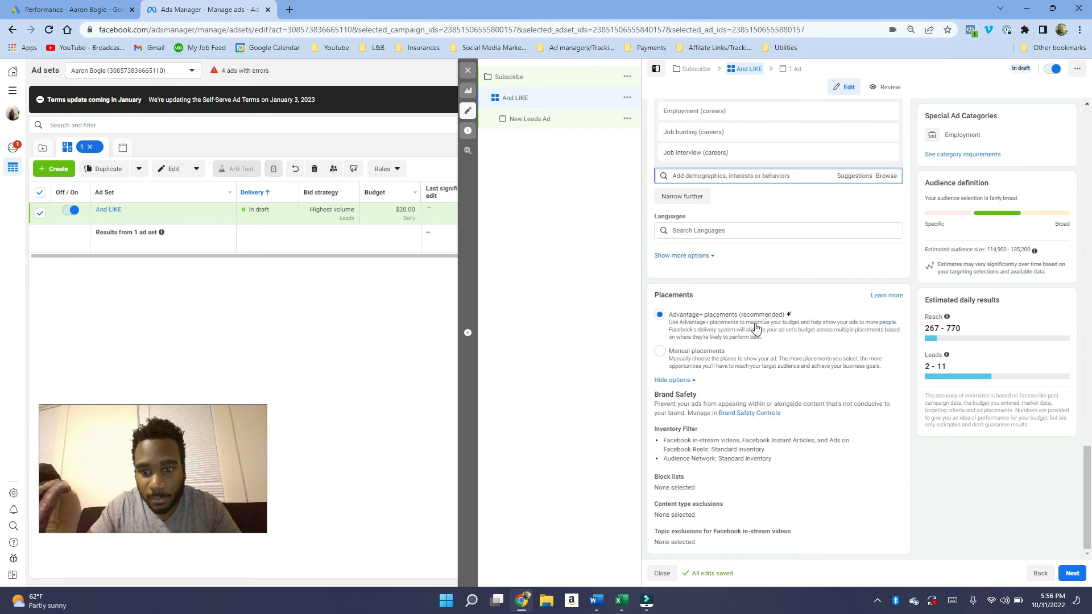
pyautogui.moveTo(730, 348)
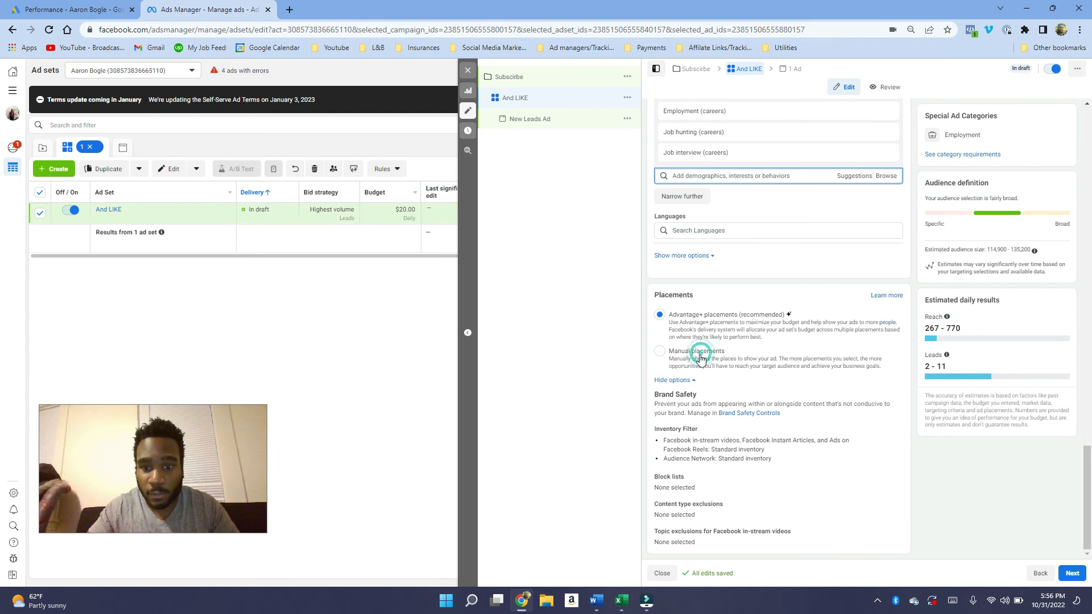
# Step: Choose Manual placements with Audience Network excluded and review the placement list
pyautogui.click(658, 354)
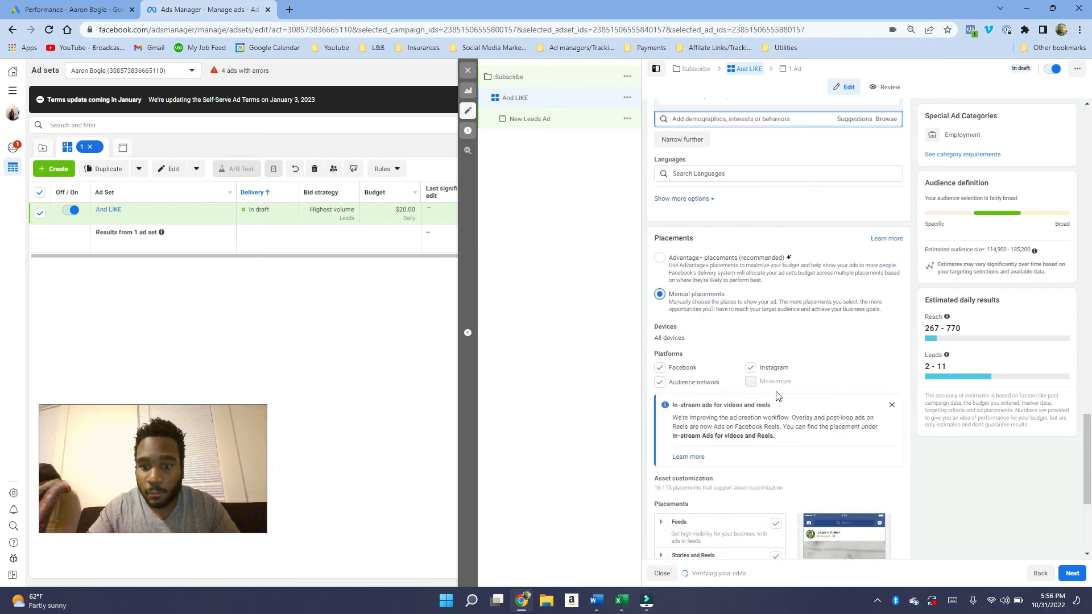
pyautogui.scroll(-3)
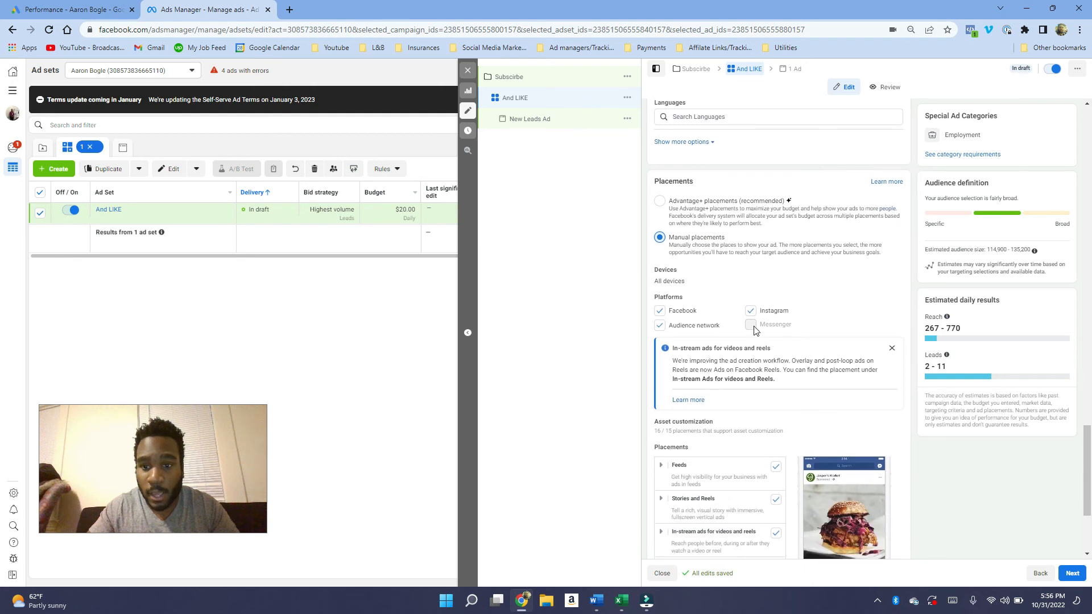
pyautogui.click(659, 325)
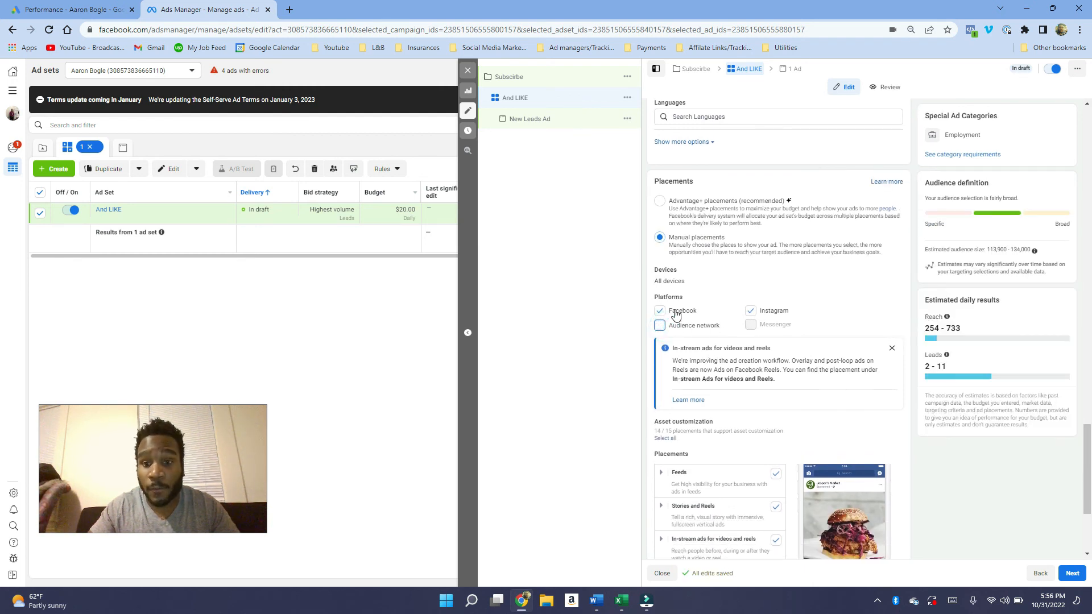
pyautogui.scroll(-3)
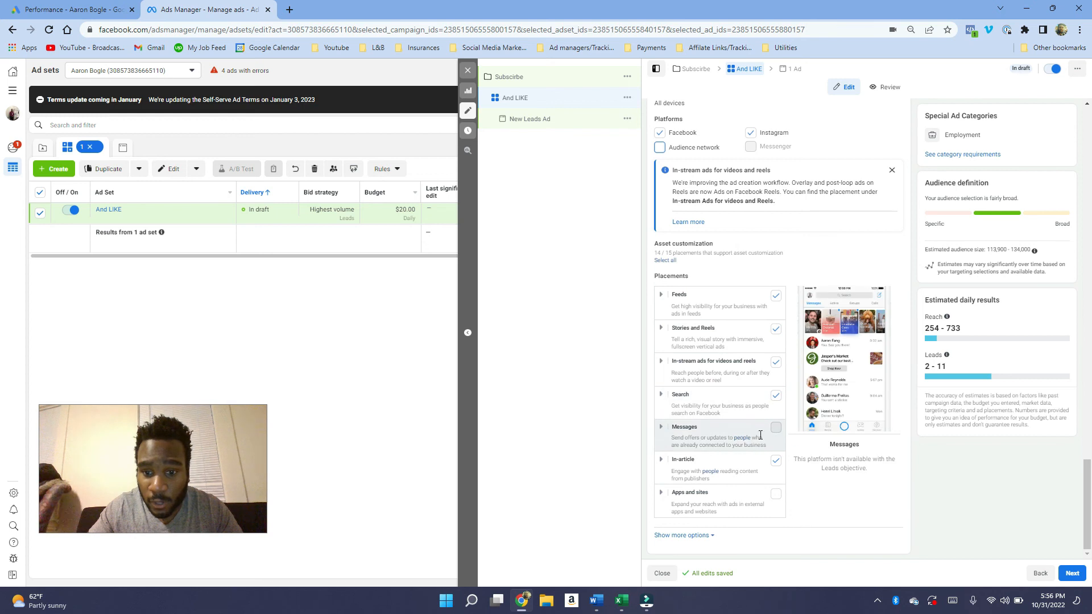
pyautogui.moveTo(771, 447)
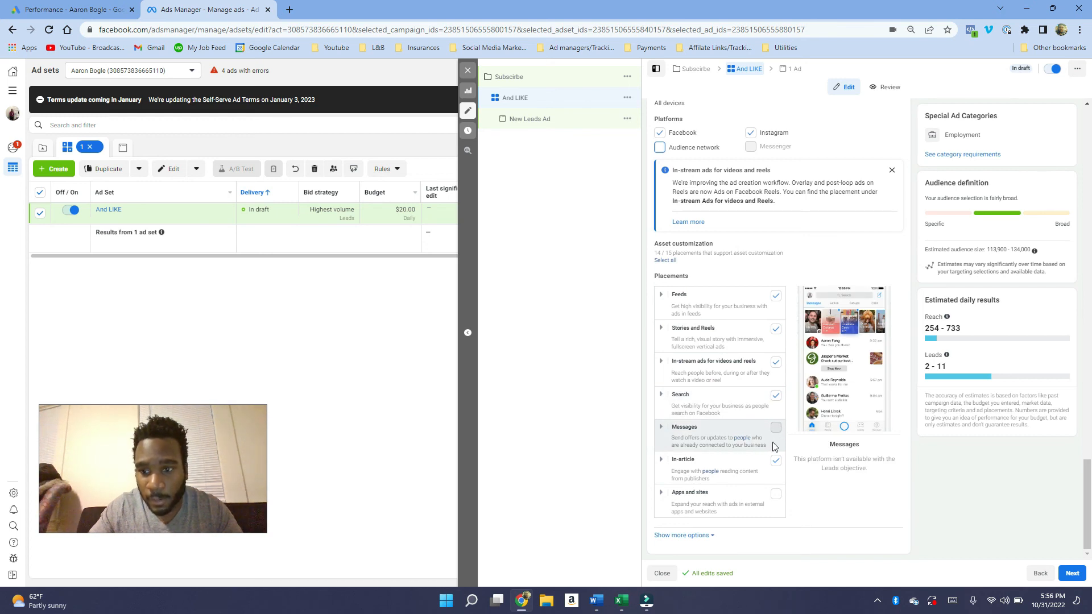
# Step: Scroll back up to the audience section and estimated daily reach
pyautogui.scroll(3)
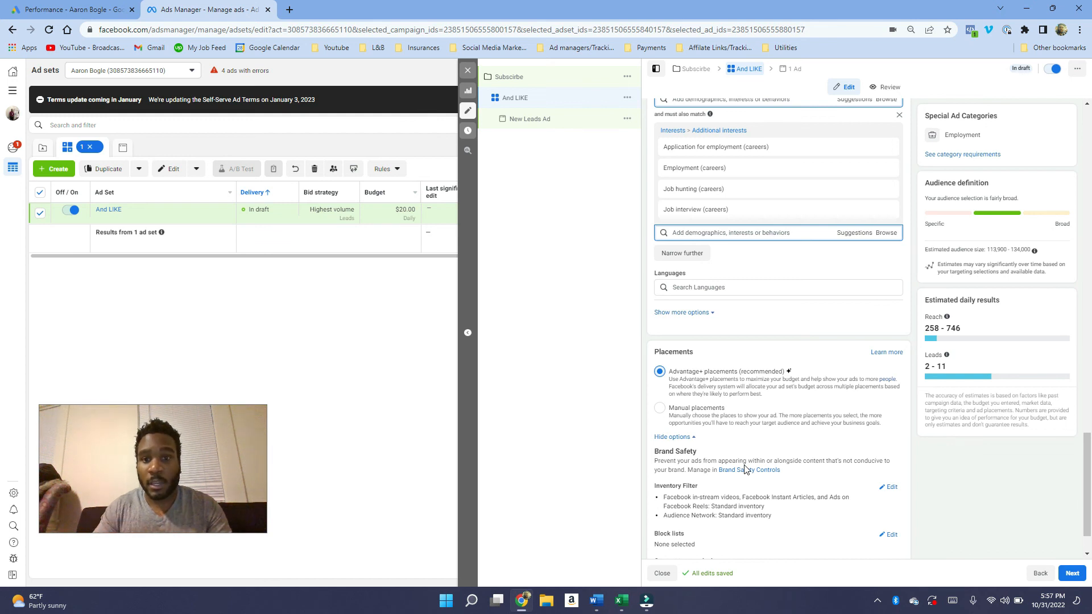
pyautogui.scroll(3)
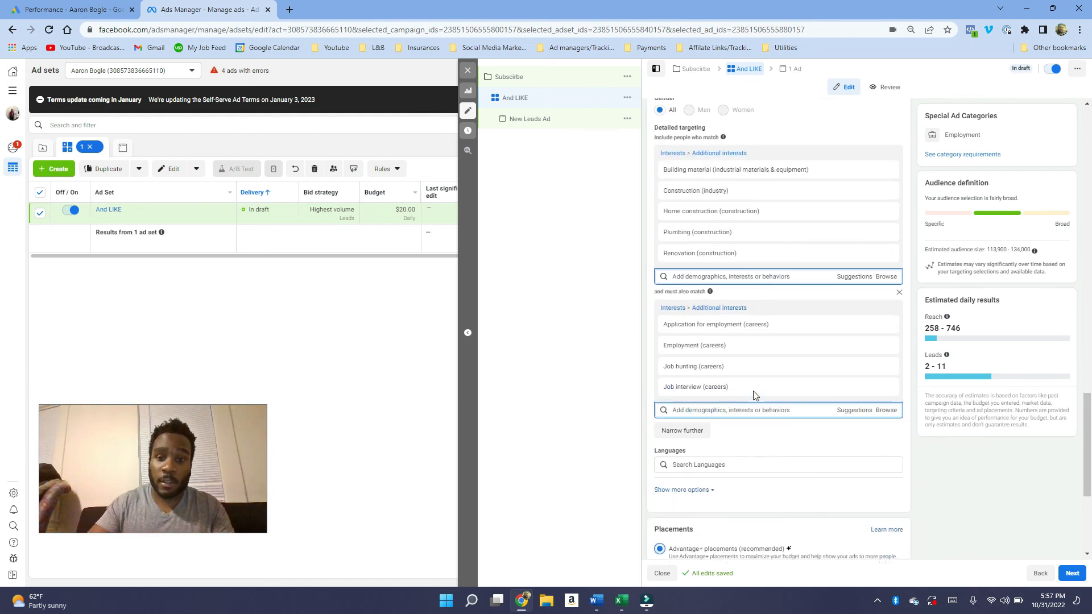
pyautogui.scroll(3)
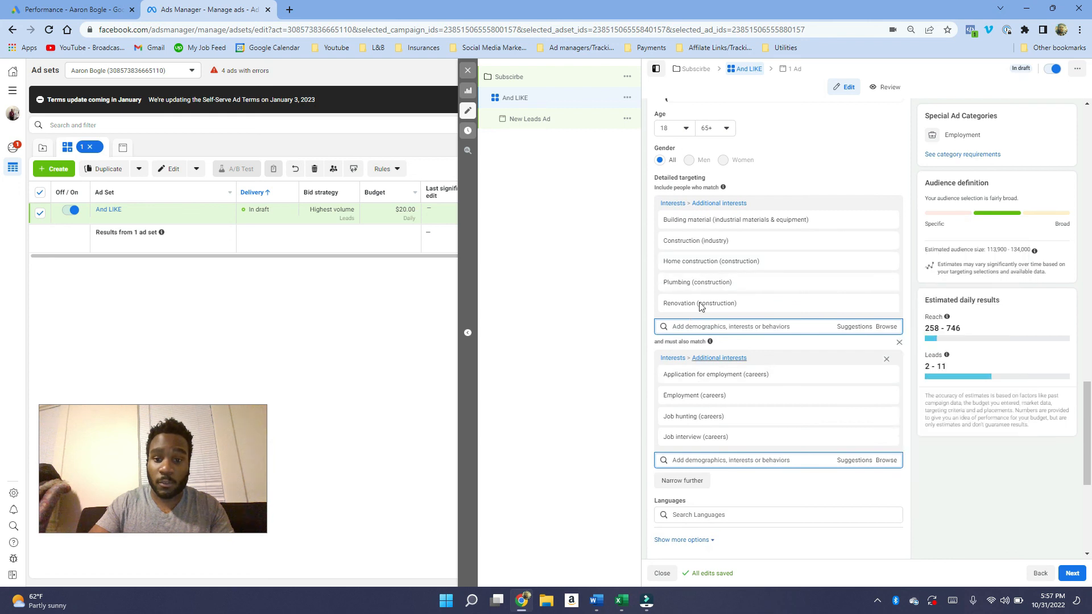
pyautogui.moveTo(700, 303)
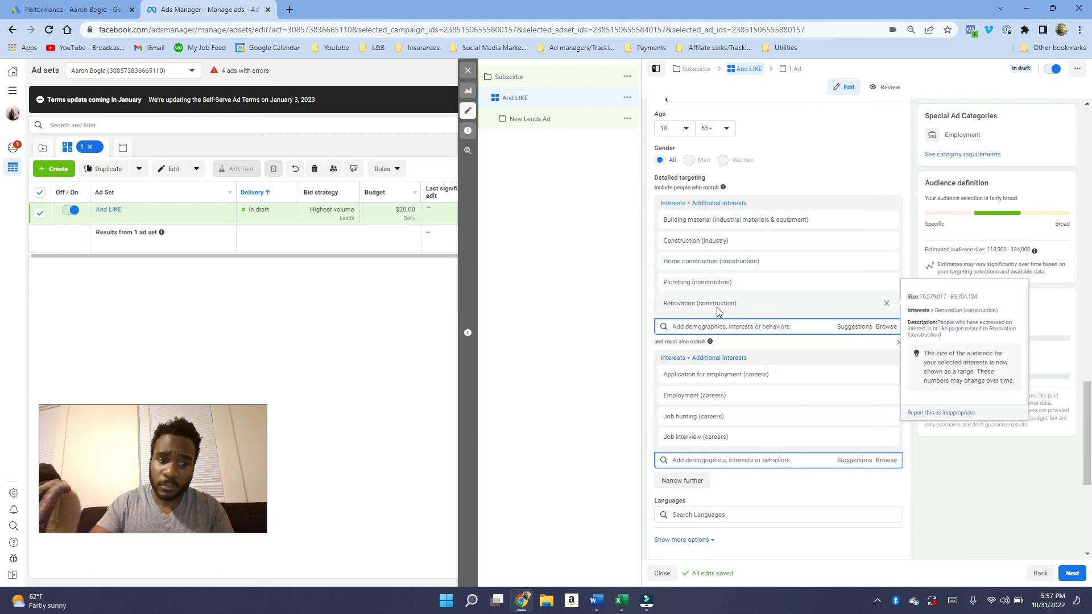